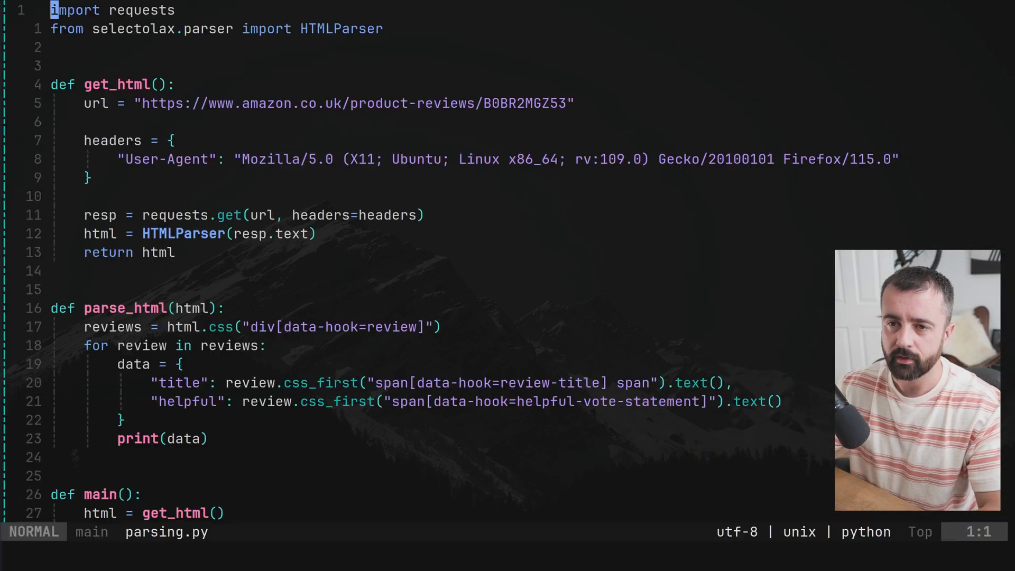
Remove the .text() call from the helpful css_first lookup, then save and quit
{"action": "scroll", "scroll_direction": "down", "scroll_amount": 3}
{"action": "type", "text": ":wq"}
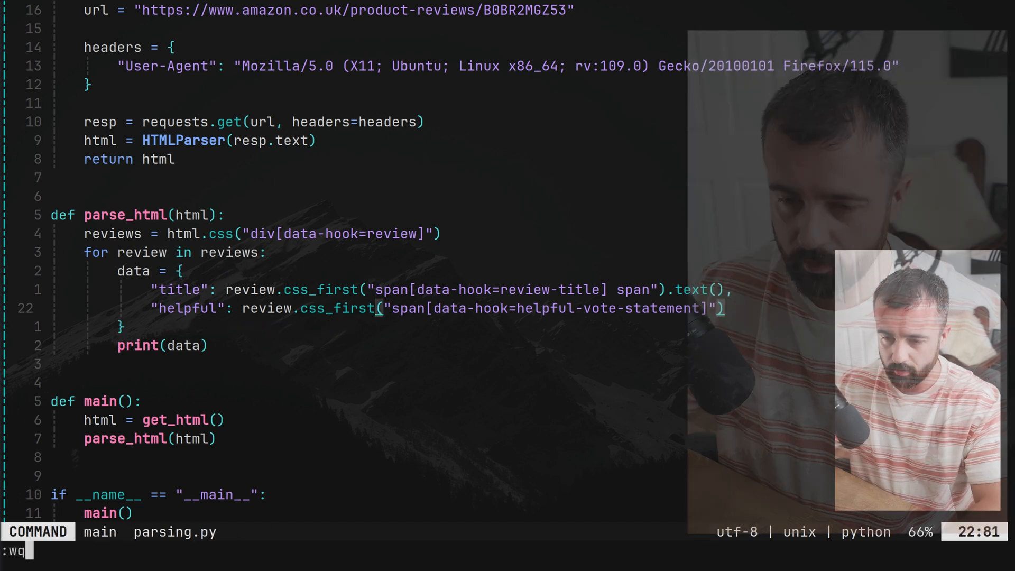
Run python3 parsing.py in the terminal and reopen parsing.py in Neovim
{"action": "key", "text": "Return"}
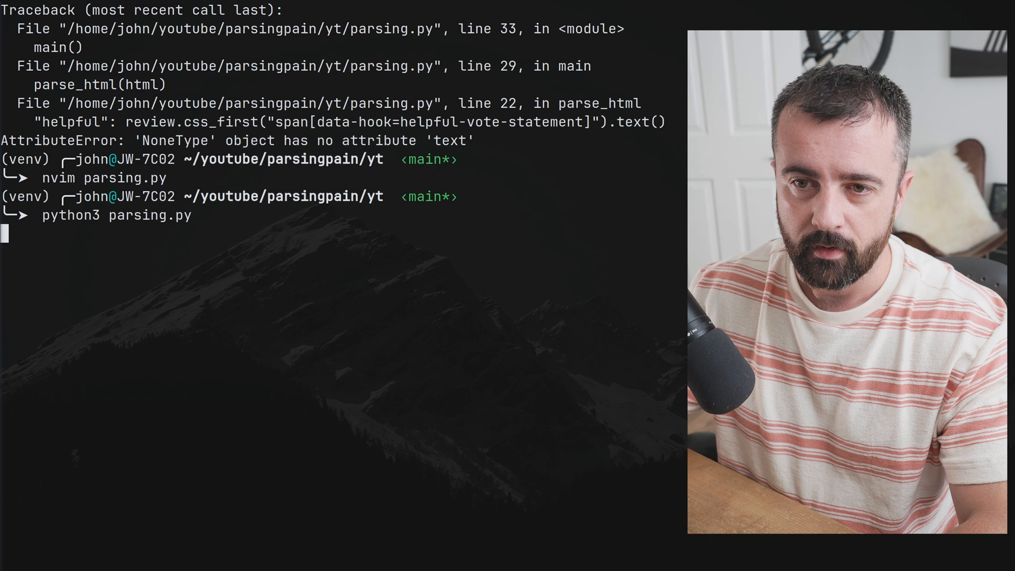
{"action": "key", "text": "Return"}
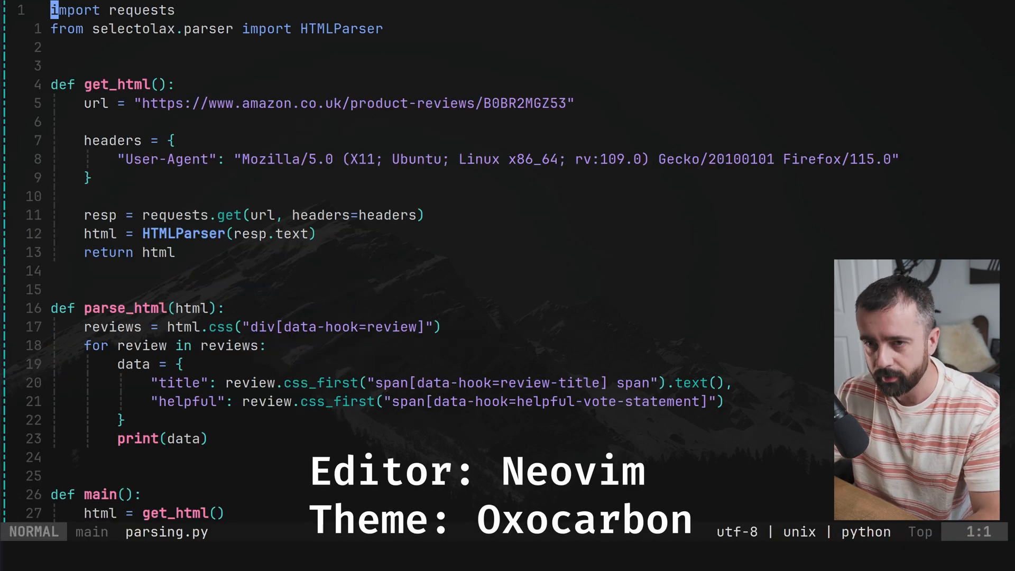
Add a def extract(html, selector): line after get_html
{"action": "key", "text": "j"}
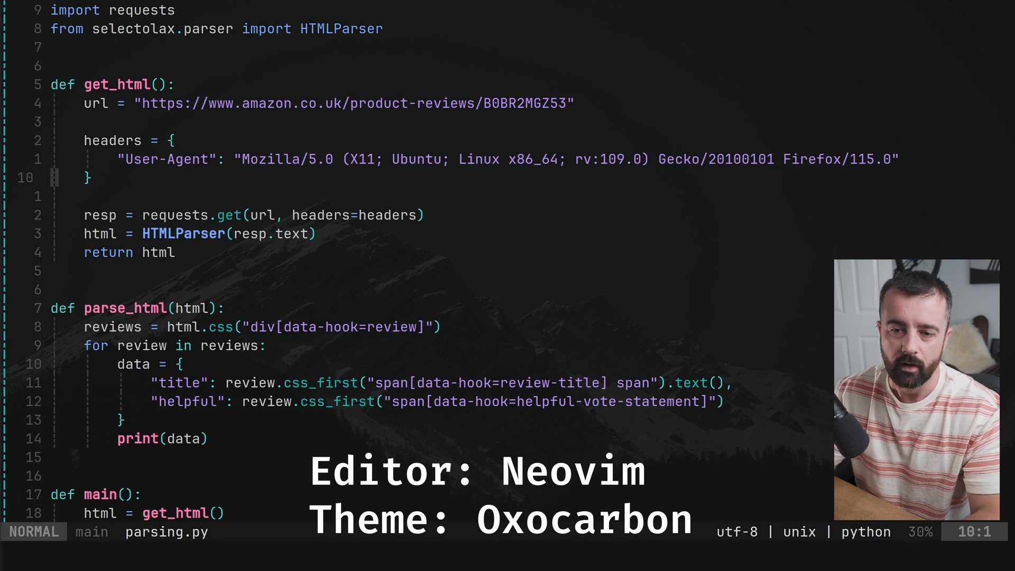
{"action": "key", "text": "o"}
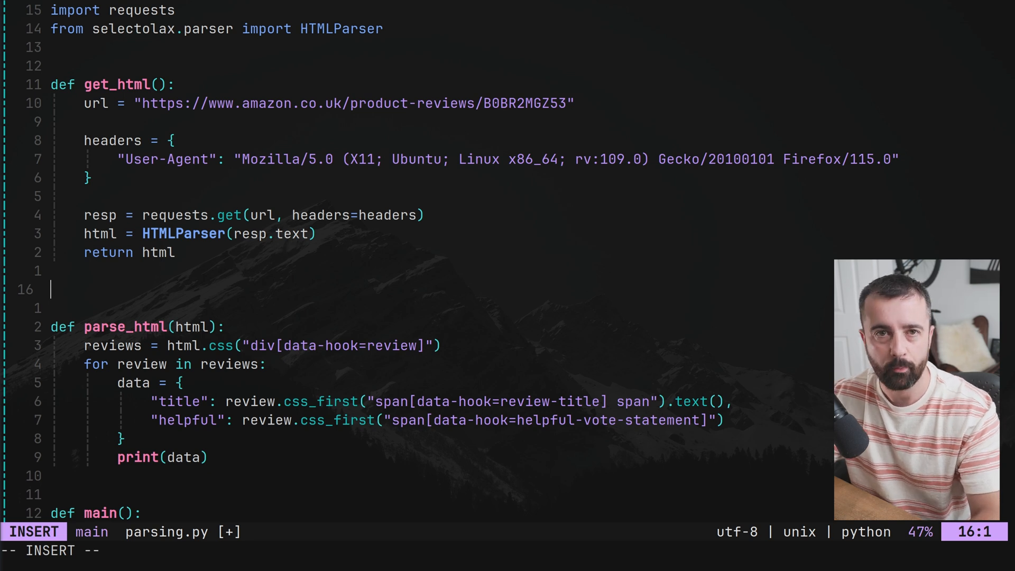
{"action": "key", "text": "Escape"}
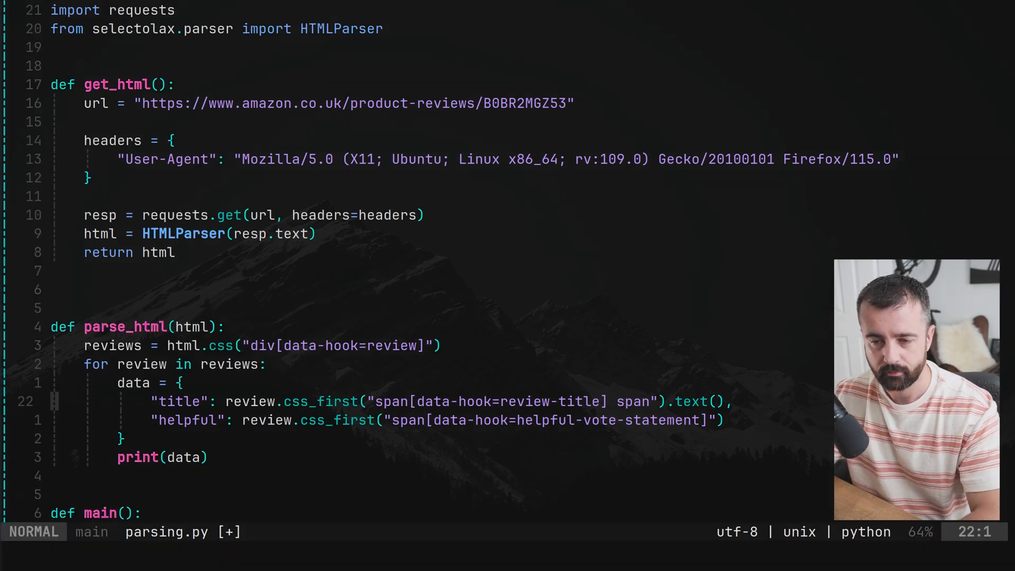
{"action": "type", "text": "d"}
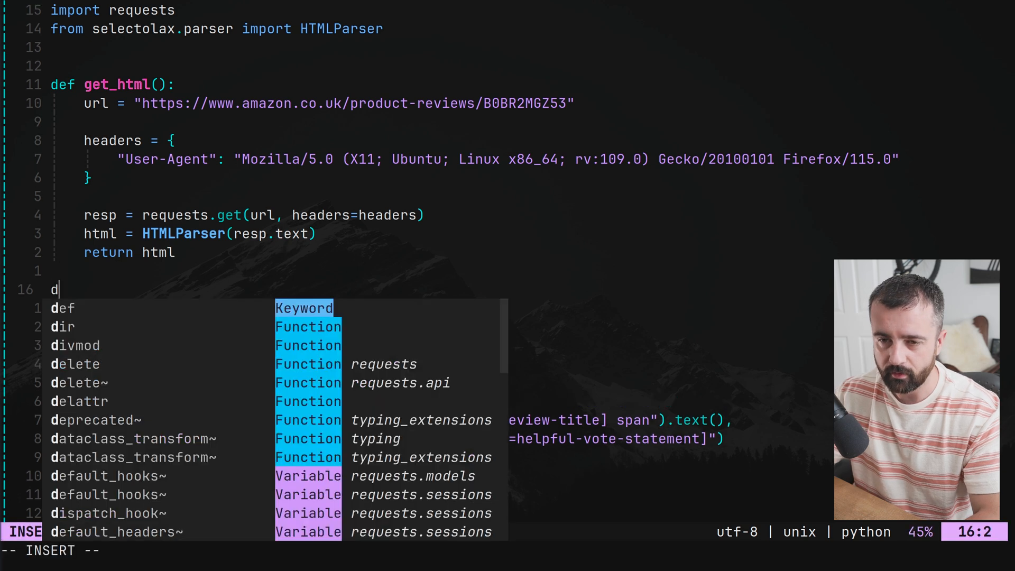
{"action": "type", "text": "ef extract"}
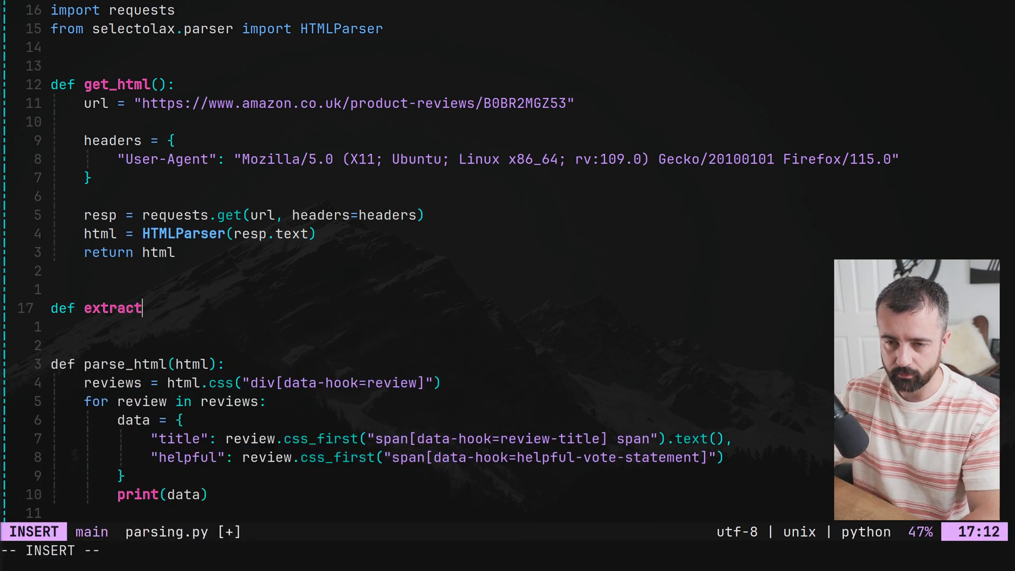
{"action": "type", "text": "()"}
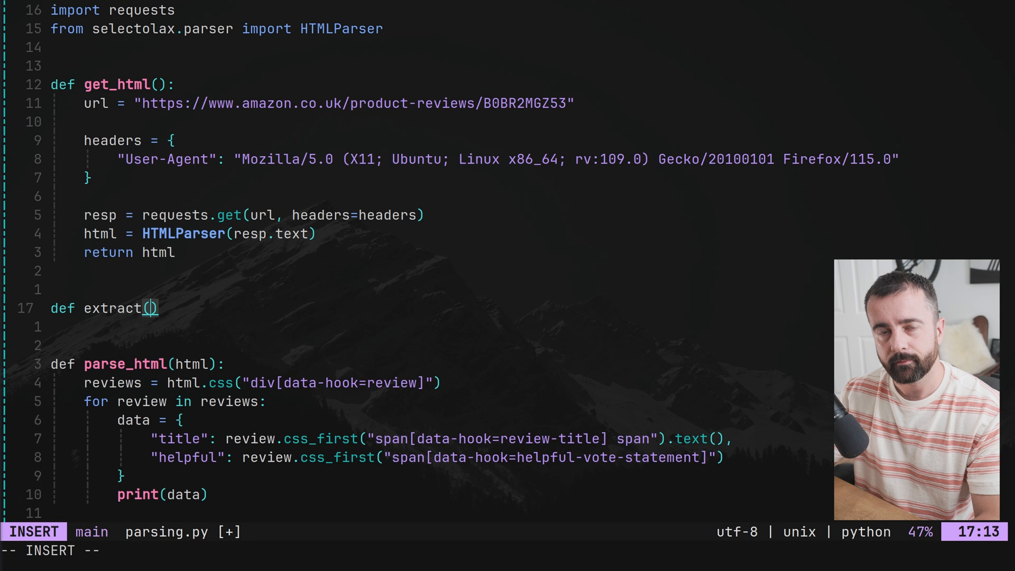
{"action": "type", "text": "html, s"}
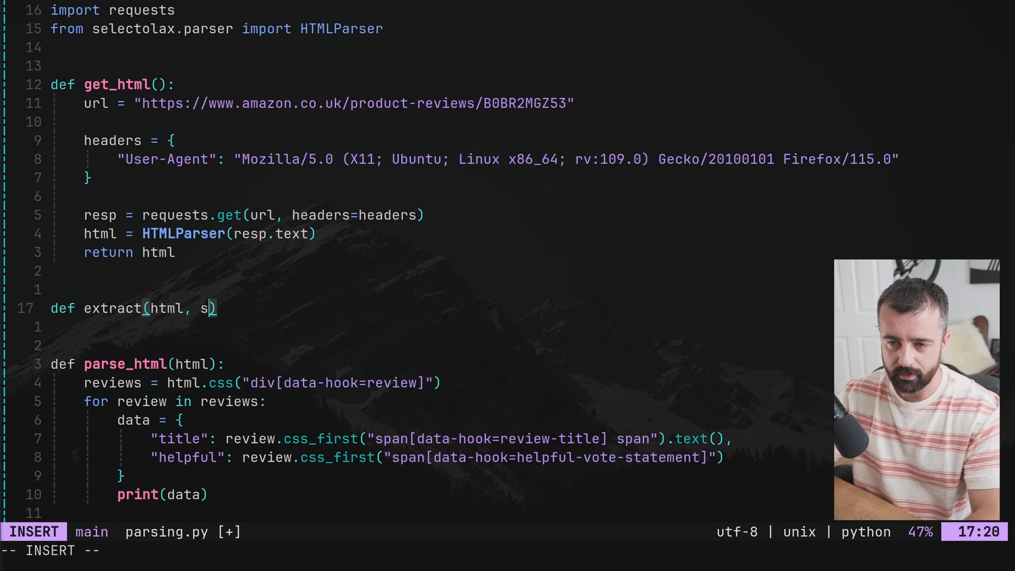
{"action": "type", "text": "elector);"}
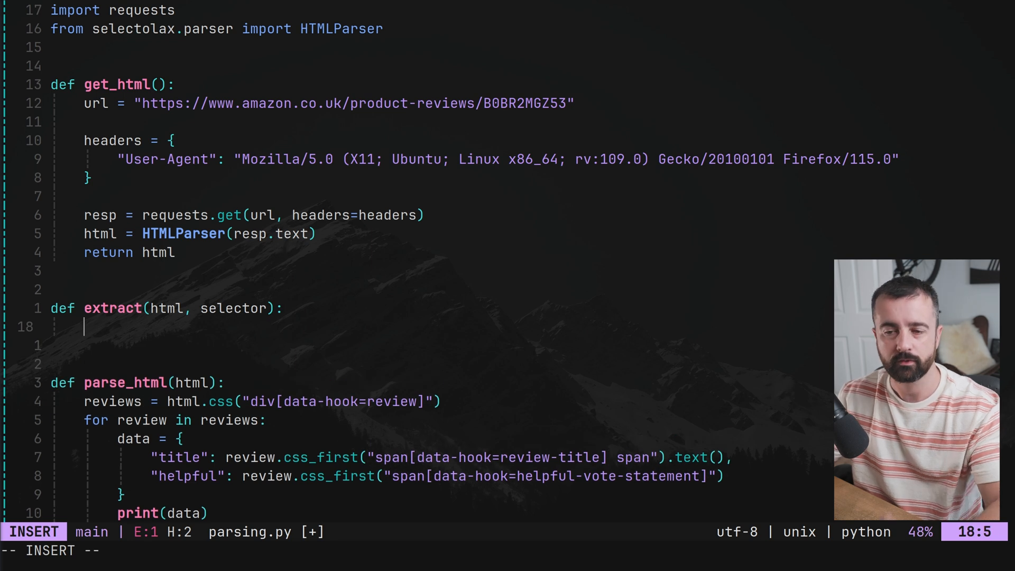
Assign element = html.css_first(selector) as the first line of extract
{"action": "type", "text": "ele"}
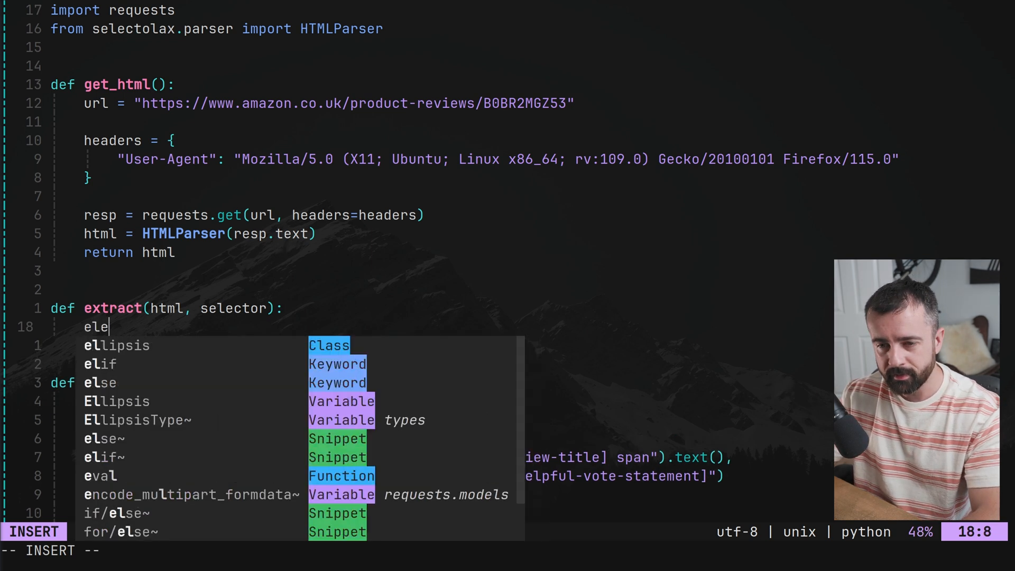
{"action": "type", "text": "ment = html.css_fir"}
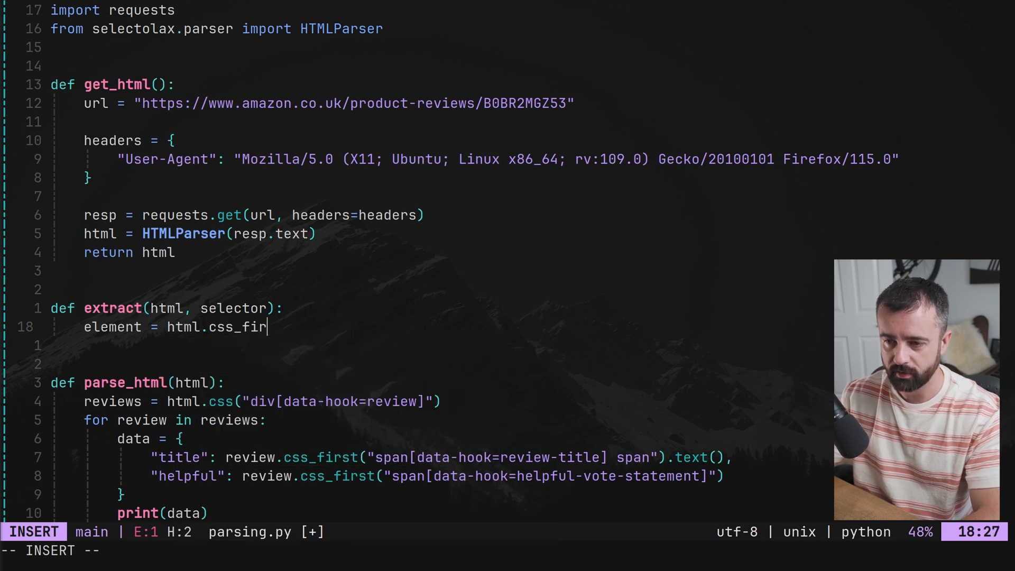
{"action": "type", "text": "st("}
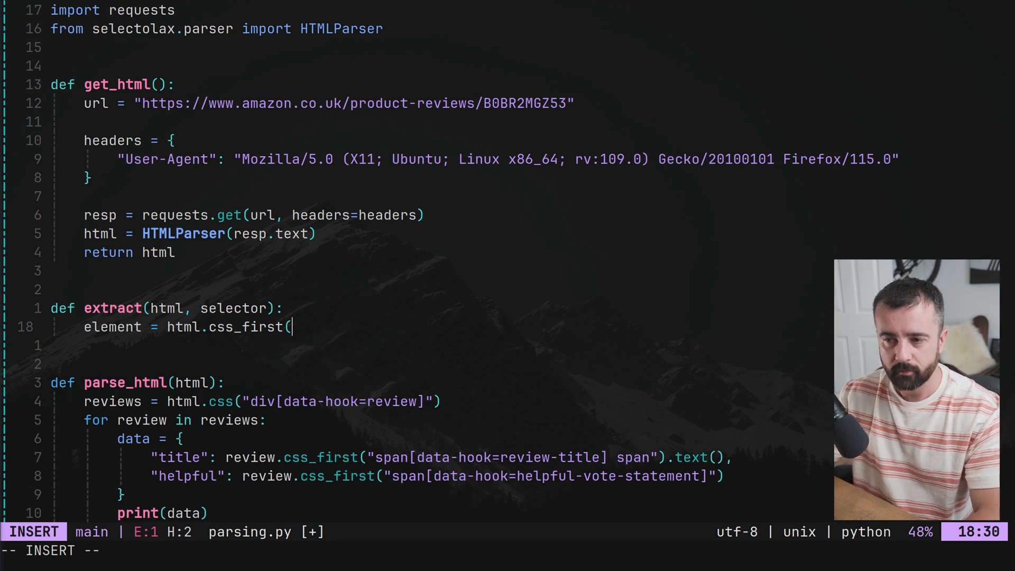
{"action": "type", "text": "selector)"}
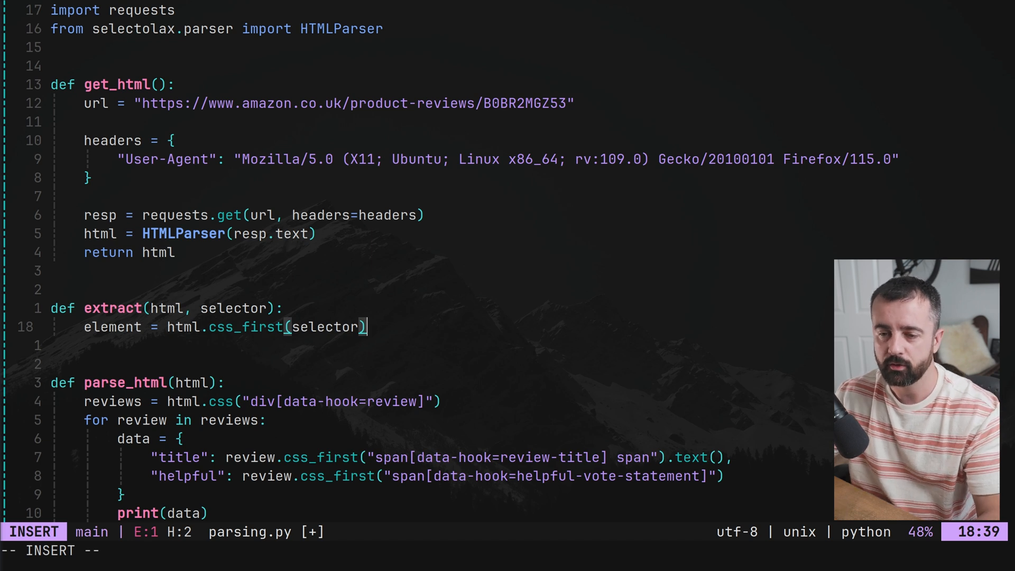
Return element.text(strip=True) only if element is not None
{"action": "key", "text": "Enter"}
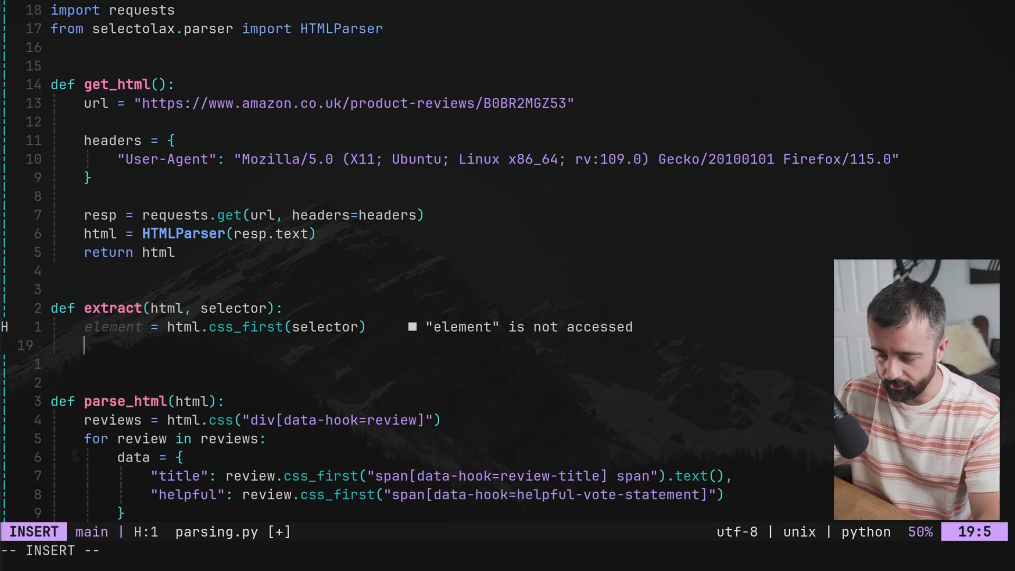
{"action": "type", "text": "if element"}
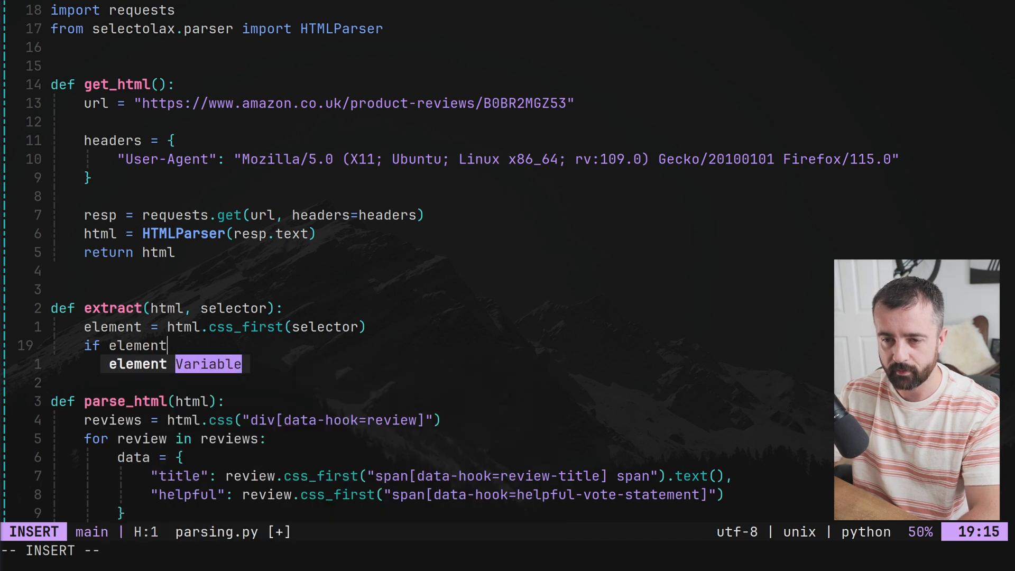
{"action": "type", "text": "is not None:"}
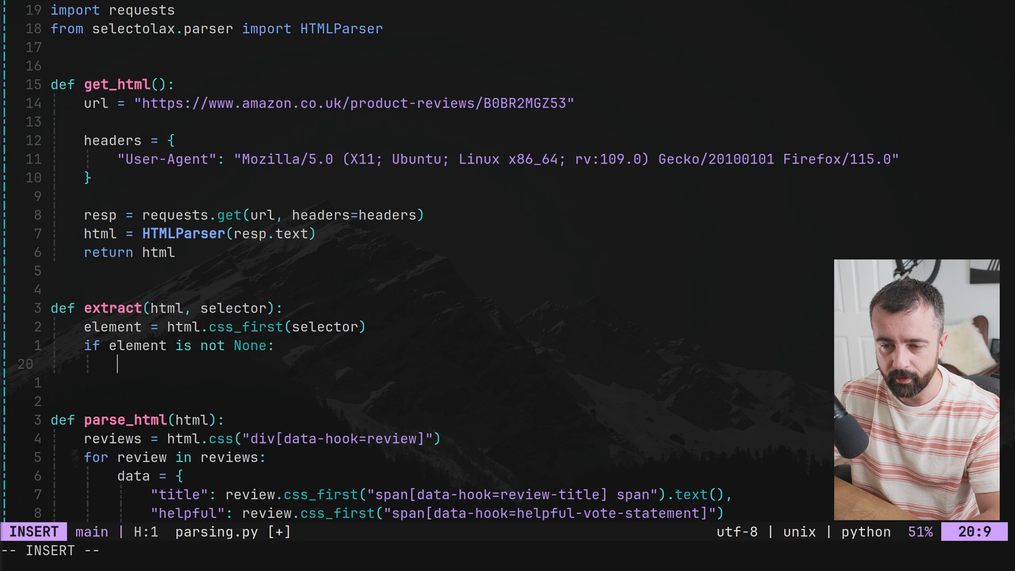
{"action": "type", "text": "return"}
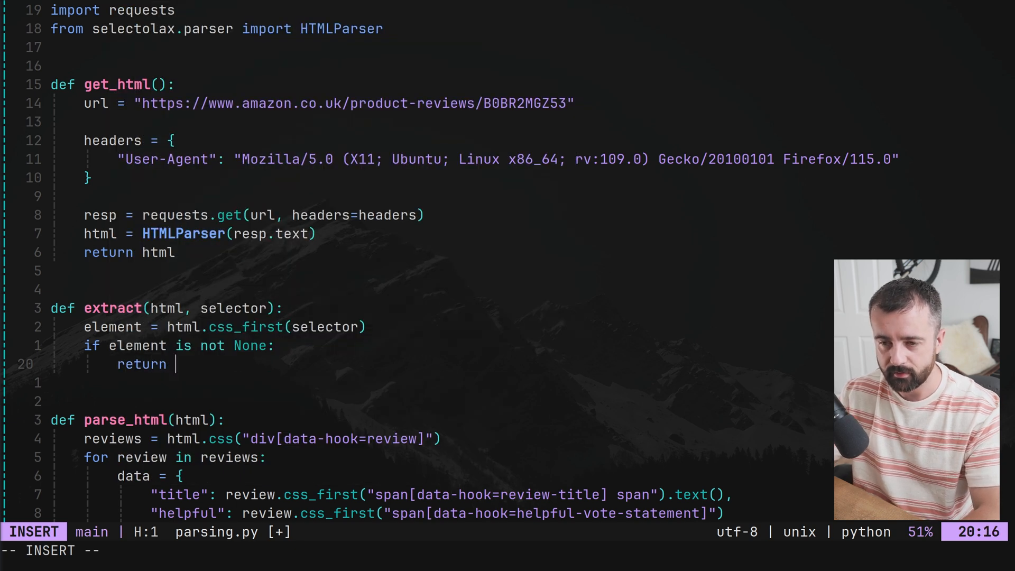
{"action": "type", "text": "lememt/"}
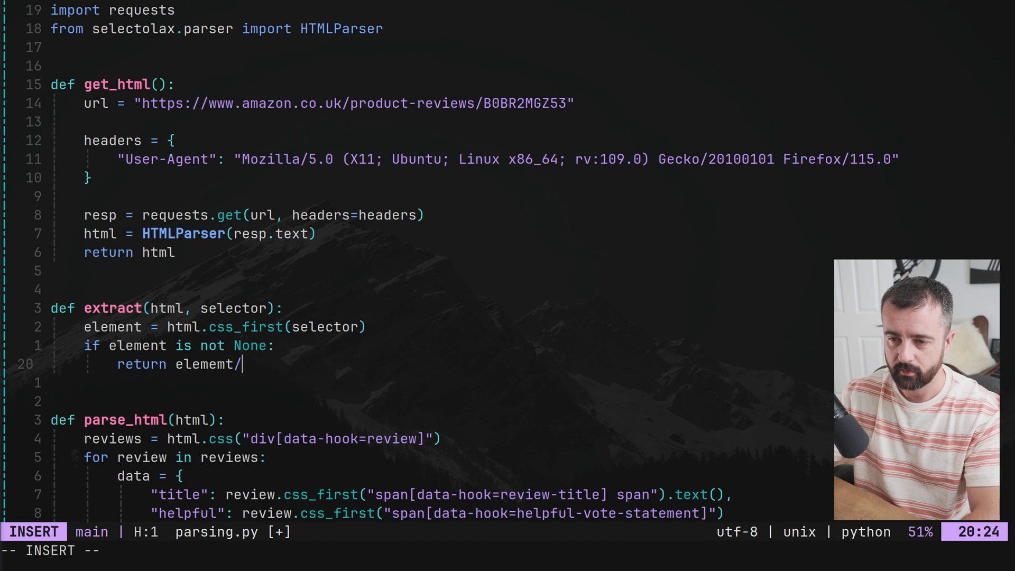
{"action": "type", "text": ".tex"}
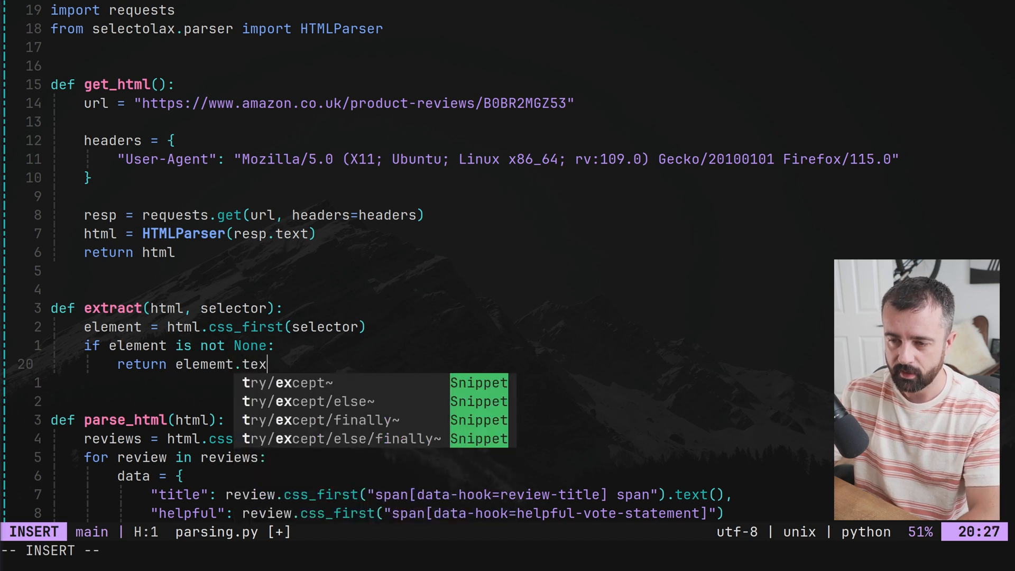
{"action": "type", "text": "(strip=True"}
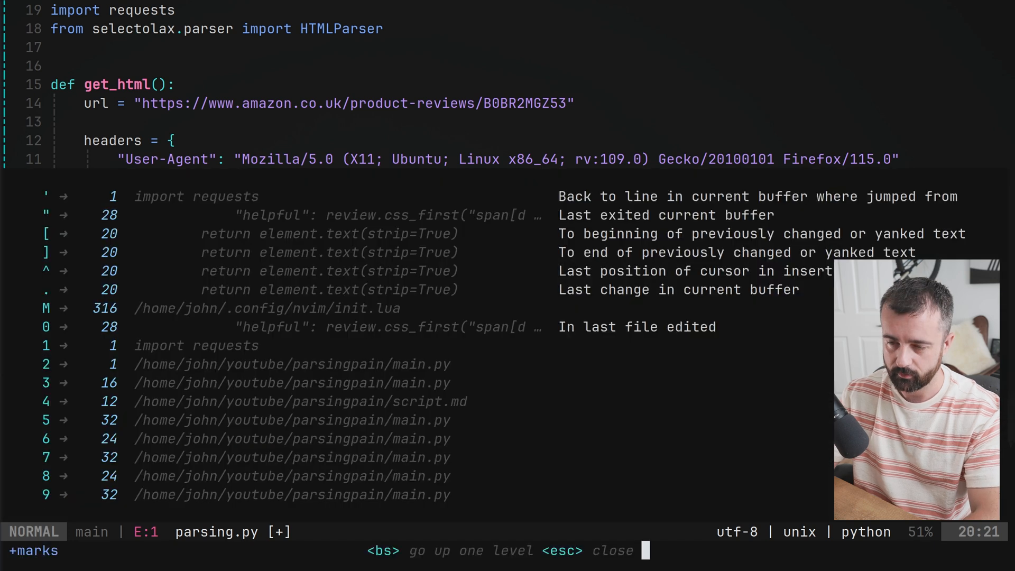
{"action": "key", "text": "Escape"}
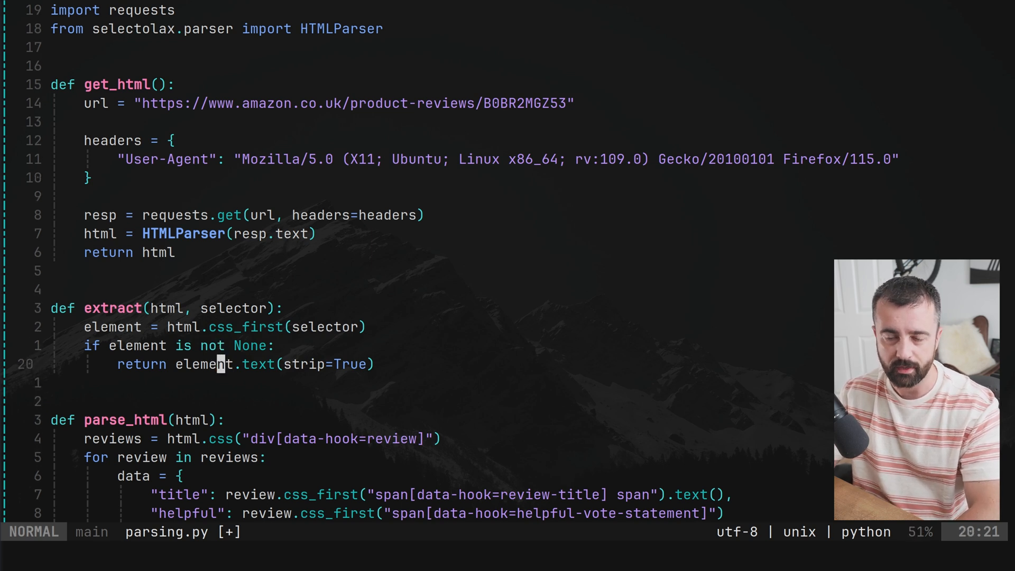
Replace the title lookup with extract(review, selector)
{"action": "scroll", "scroll_direction": "down", "scroll_amount": 3}
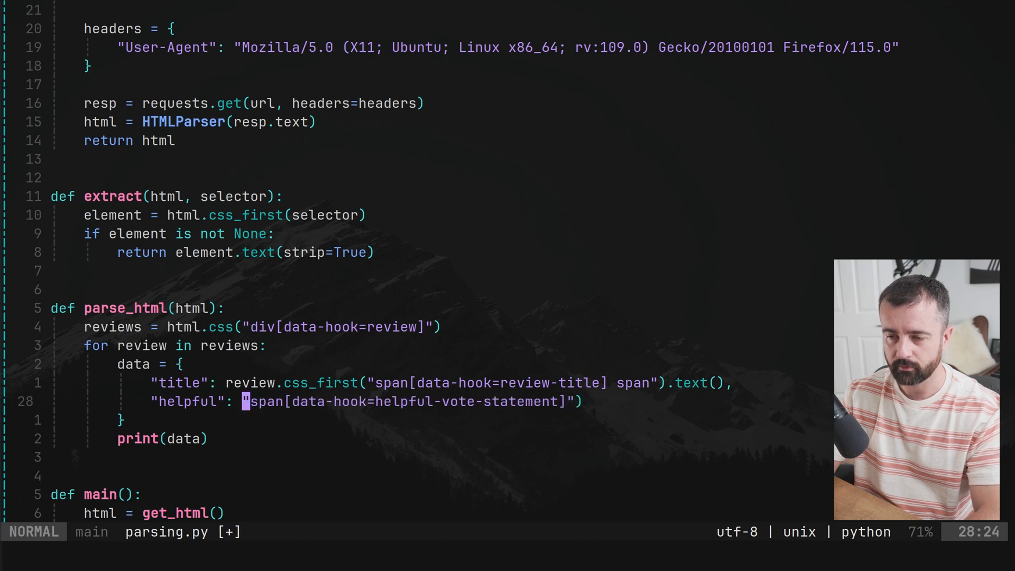
{"action": "type", "text": "extr5ac"}
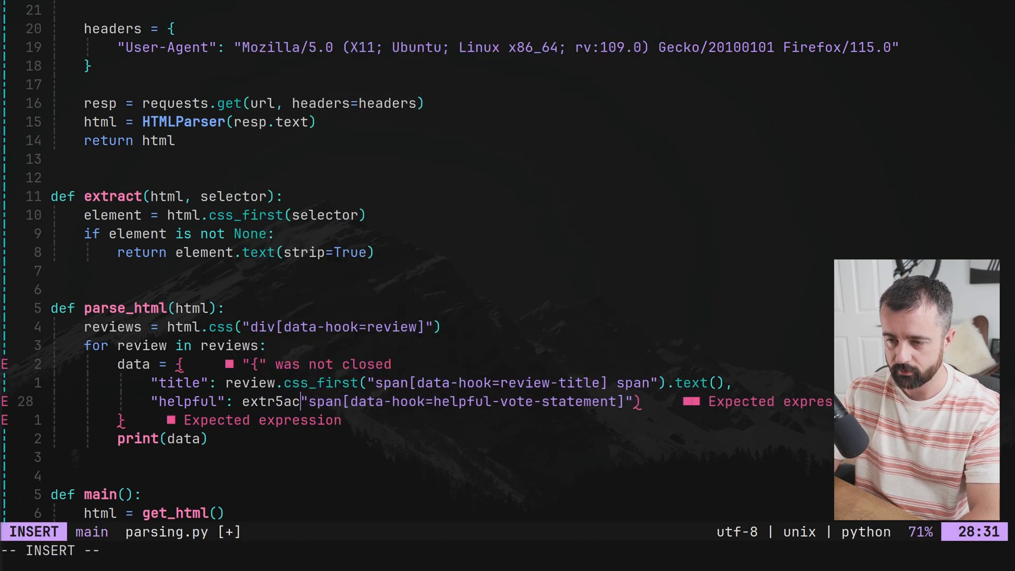
{"action": "type", "text": "extract"}
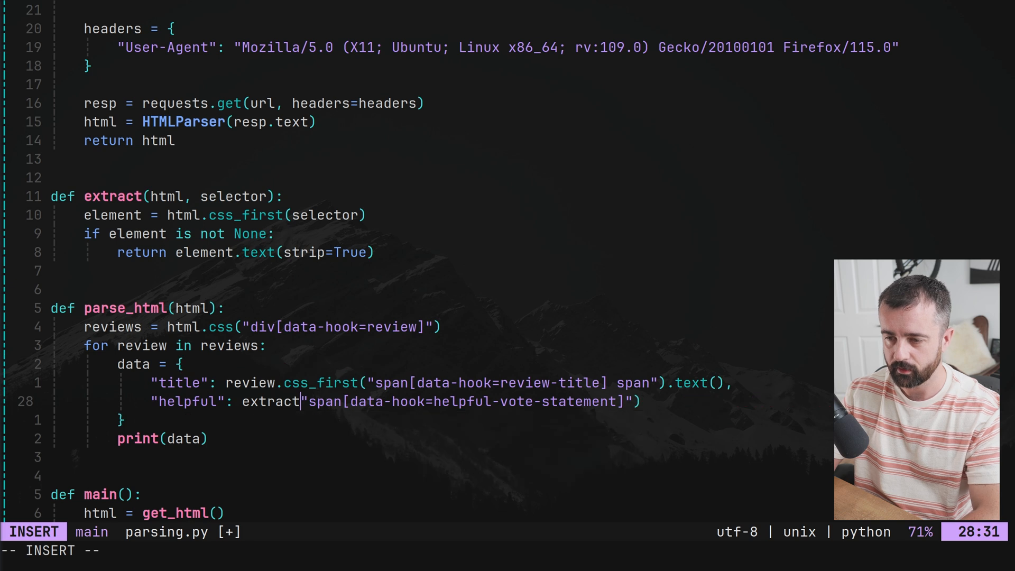
{"action": "type", "text": "("}
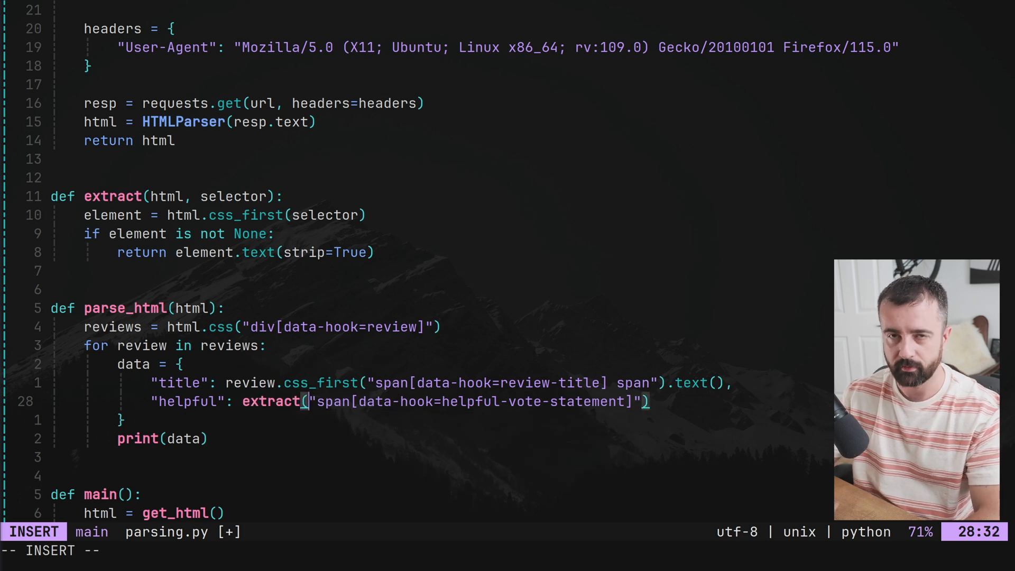
{"action": "type", "text": "re"}
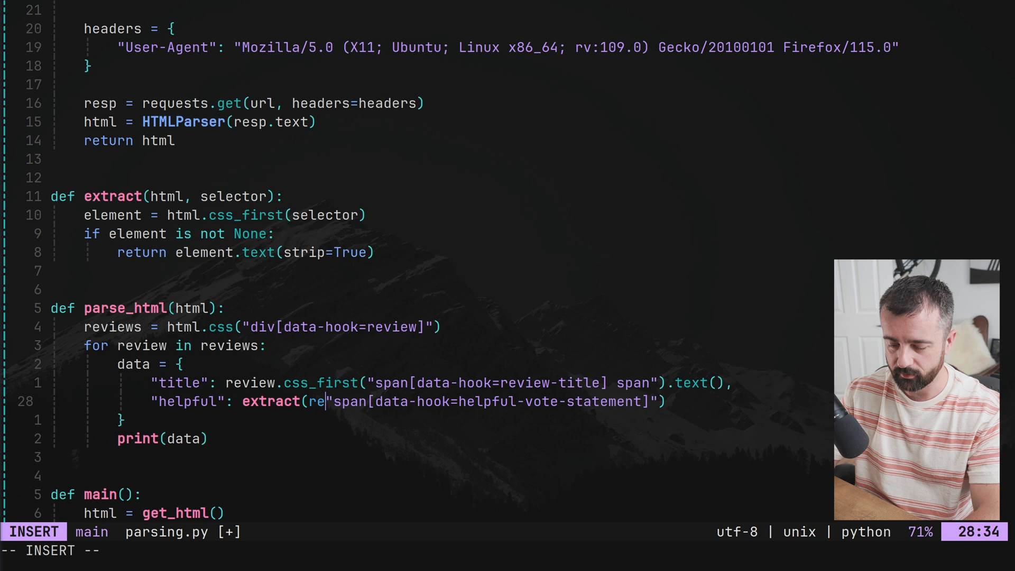
{"action": "type", "text": "view"}
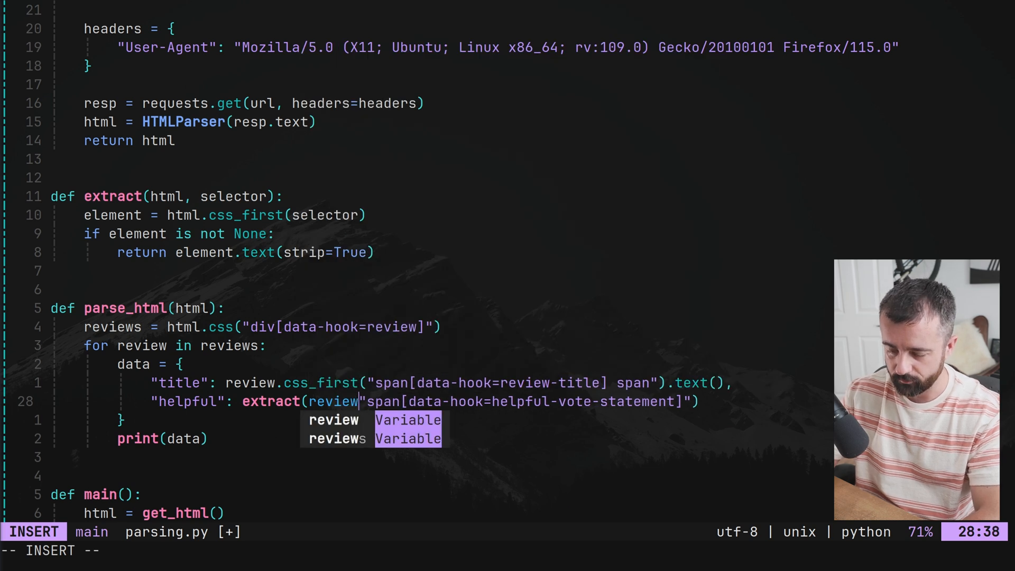
{"action": "key", "text": "Escape"}
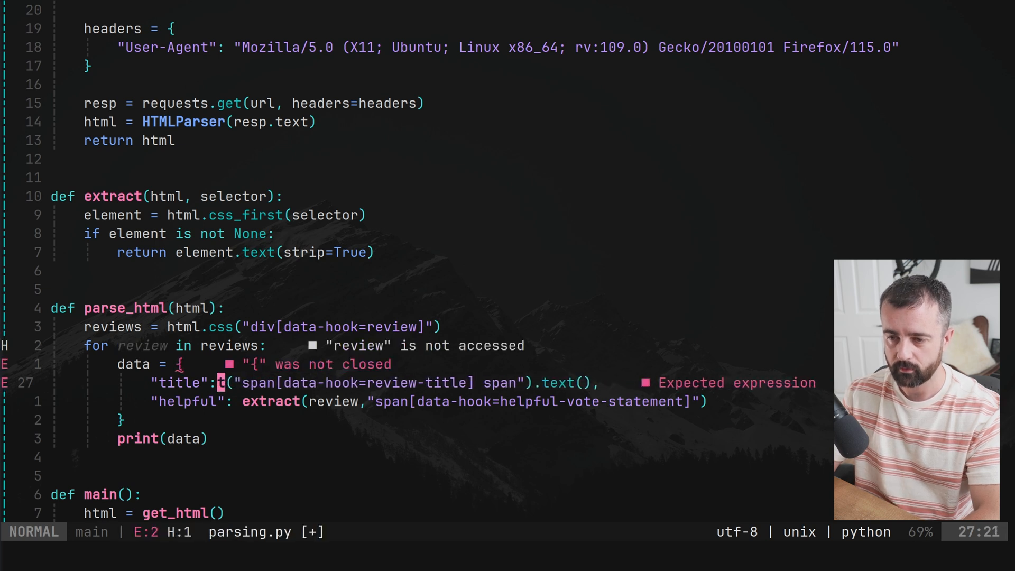
Make the helpful field call extract(review, selector) without .text(), then save
{"action": "type", "text": "ex"}
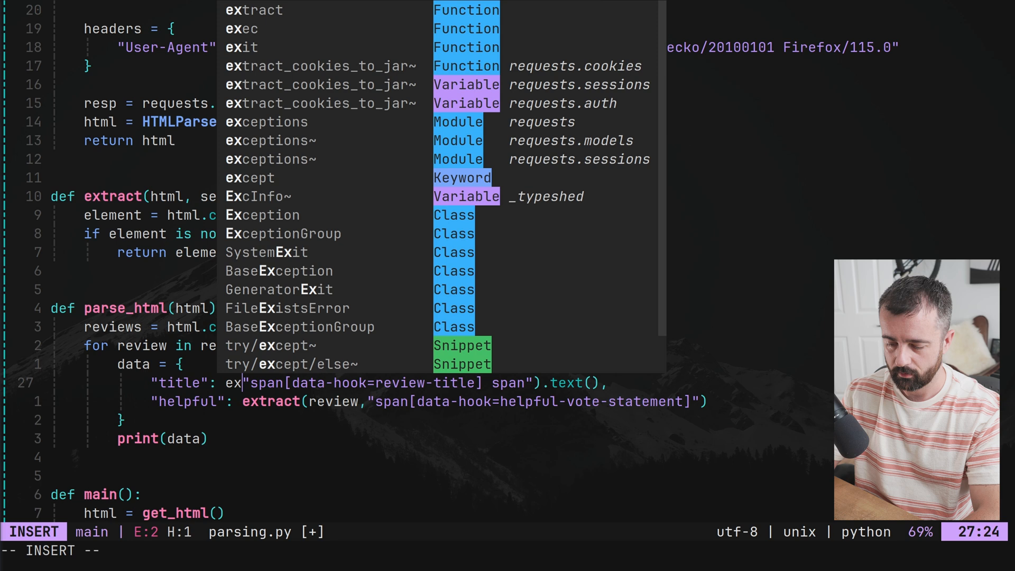
{"action": "type", "text": "review,"}
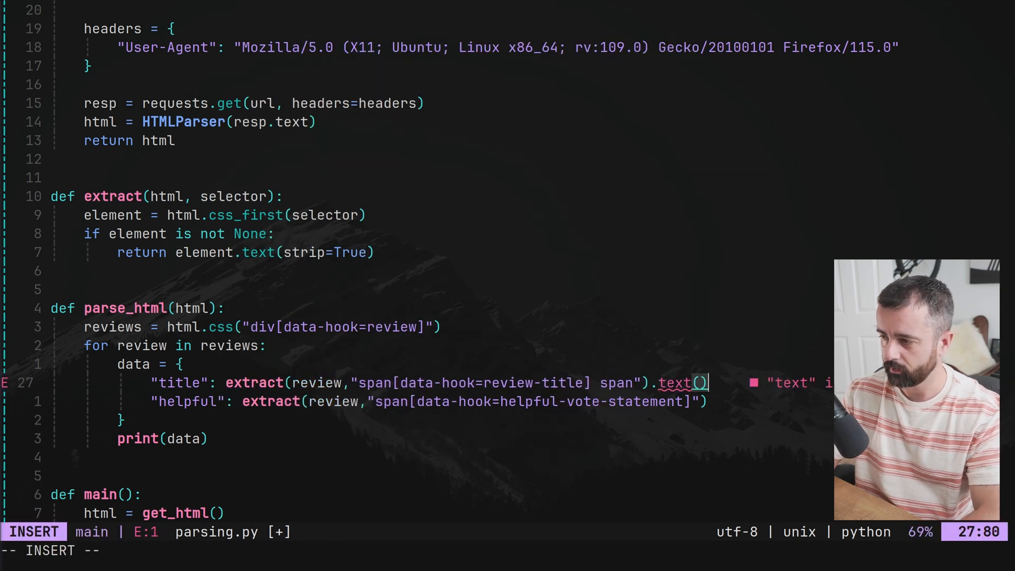
{"action": "key", "text": "Escape"}
{"action": "type", "text": ","}
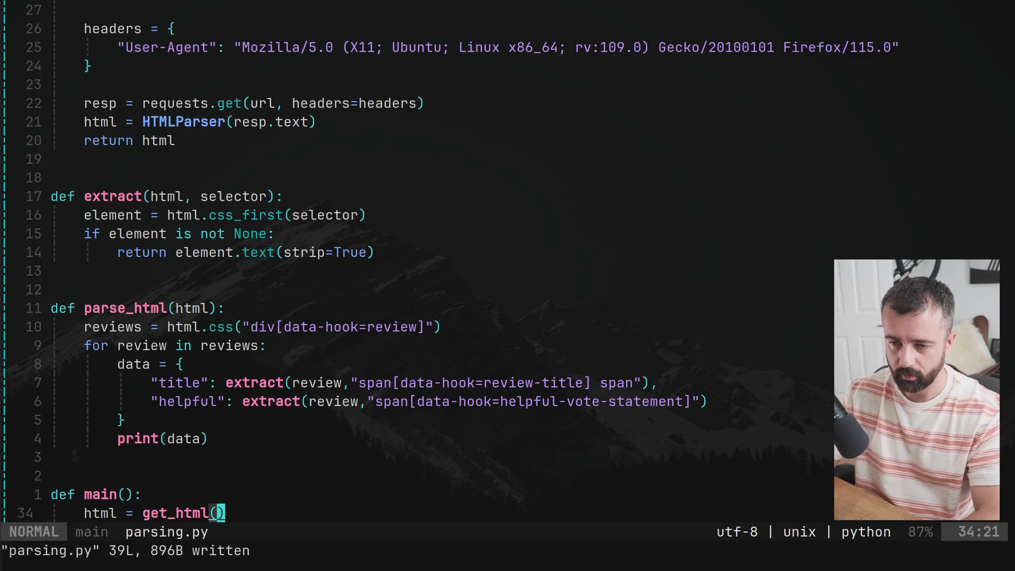
Add 'from rich import print', save and quit, then run the script to print titles and helpful text
{"action": "type", "text": "from ich"}
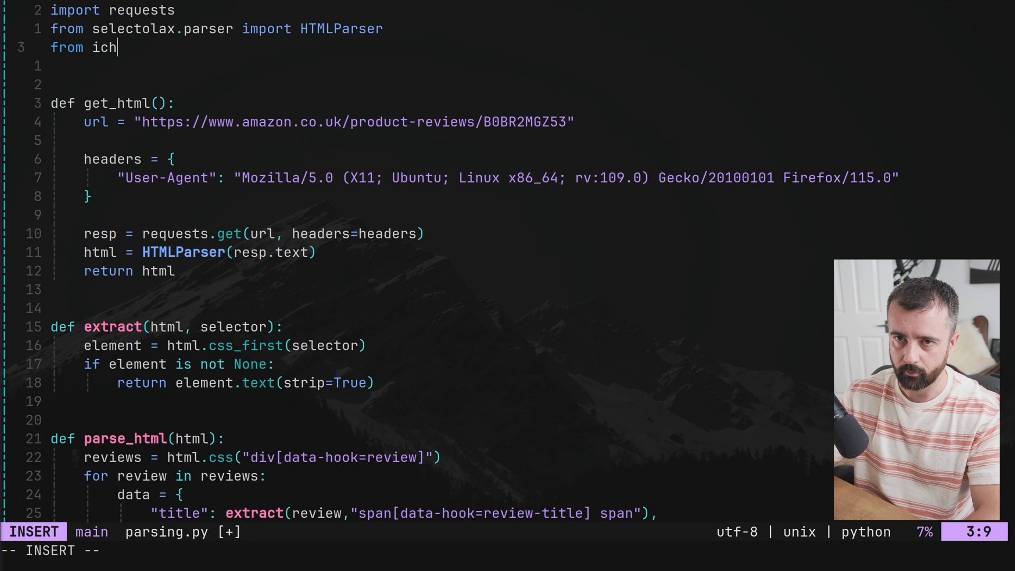
{"action": "type", "text": "rich import print"}
{"action": "left_click", "coordinate": [507, 549]}
{"action": "type", "text": ":wq"}
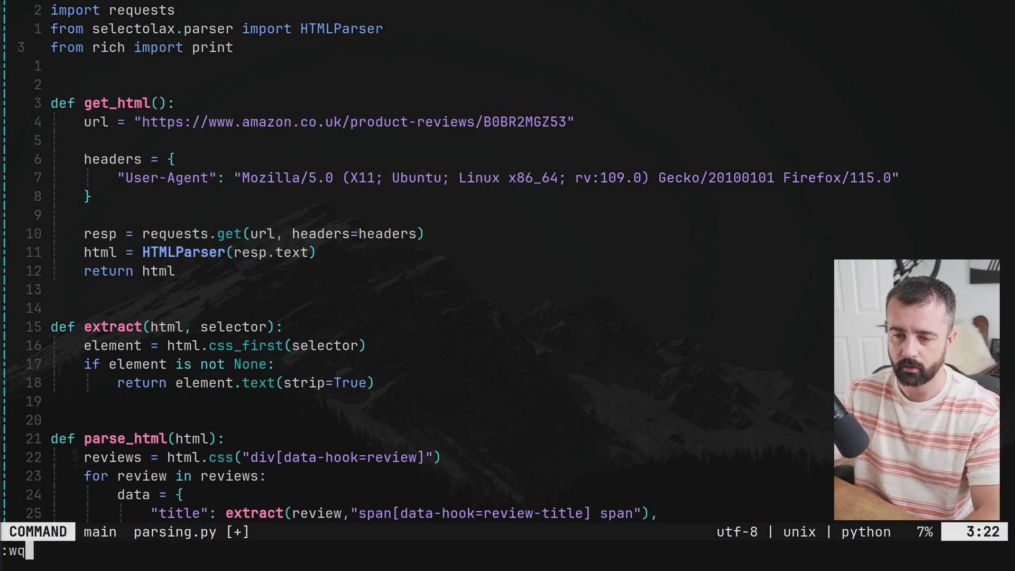
{"action": "key", "text": "Return"}
{"action": "type", "text": "python3 parsing.py"}
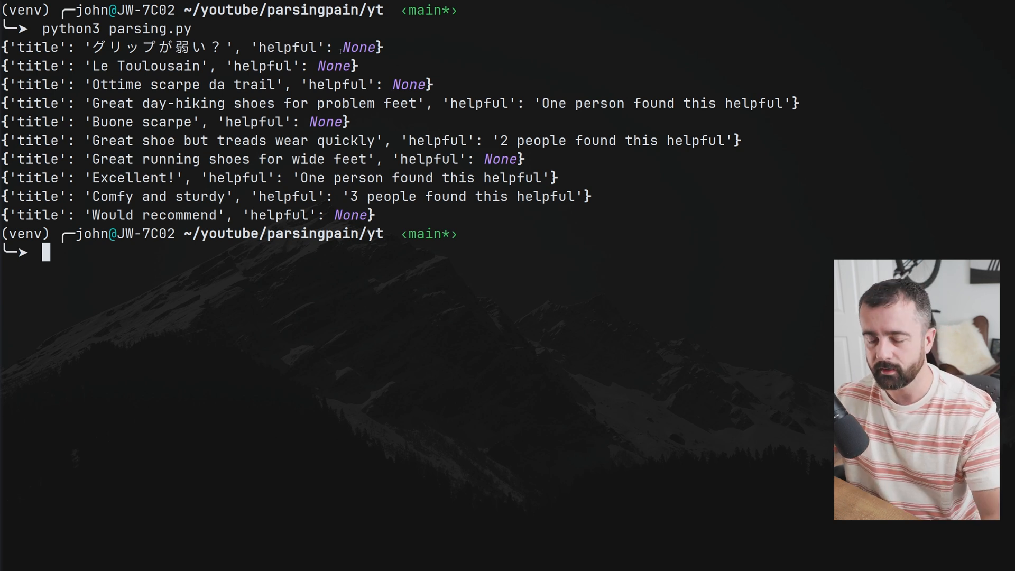
{"action": "double_click", "coordinate": [358, 47]}
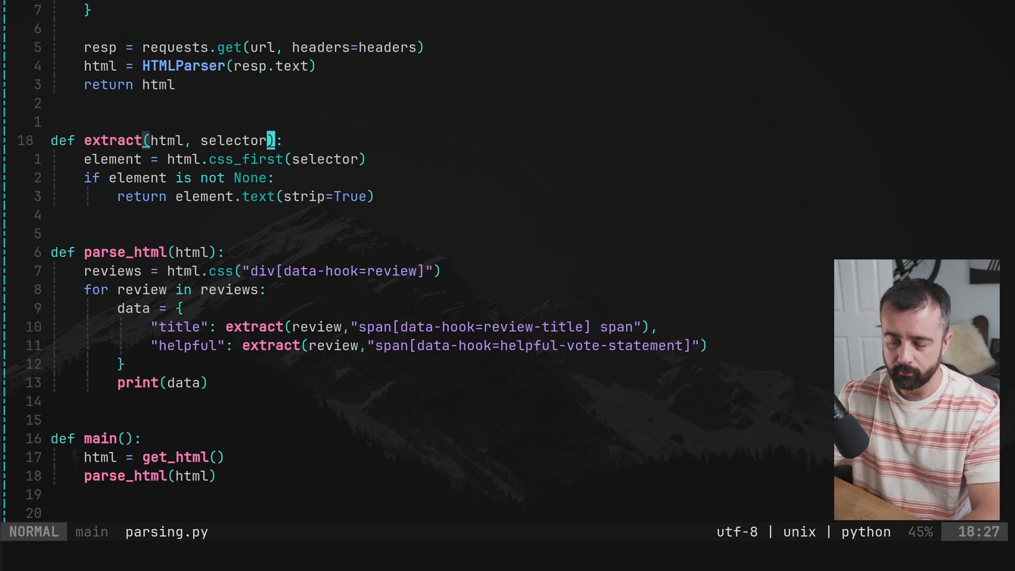
Give extract an option parameter and return text only when option == 'text'
{"action": "type", "text": ", option"}
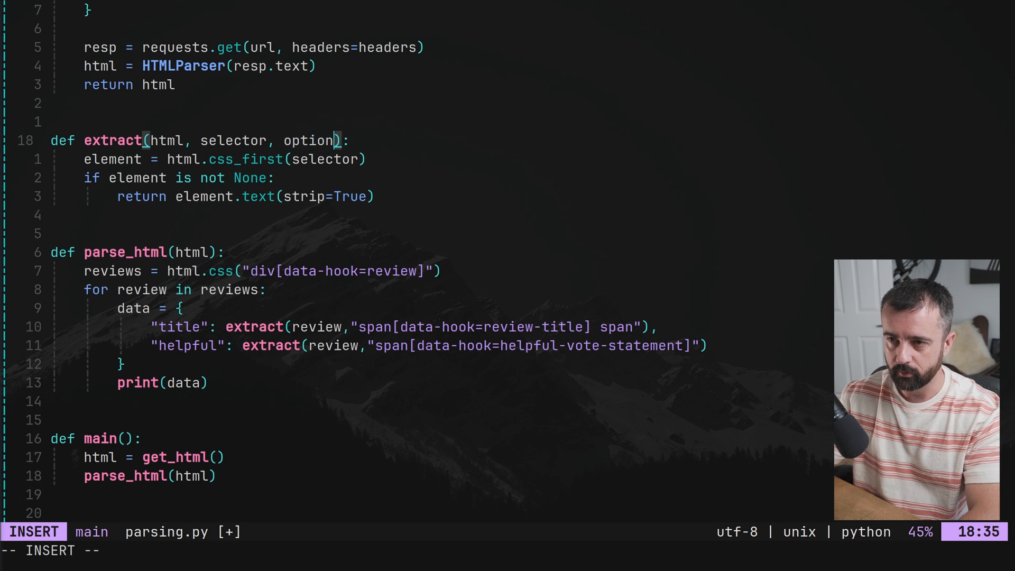
{"action": "type", "text": "if ope"}
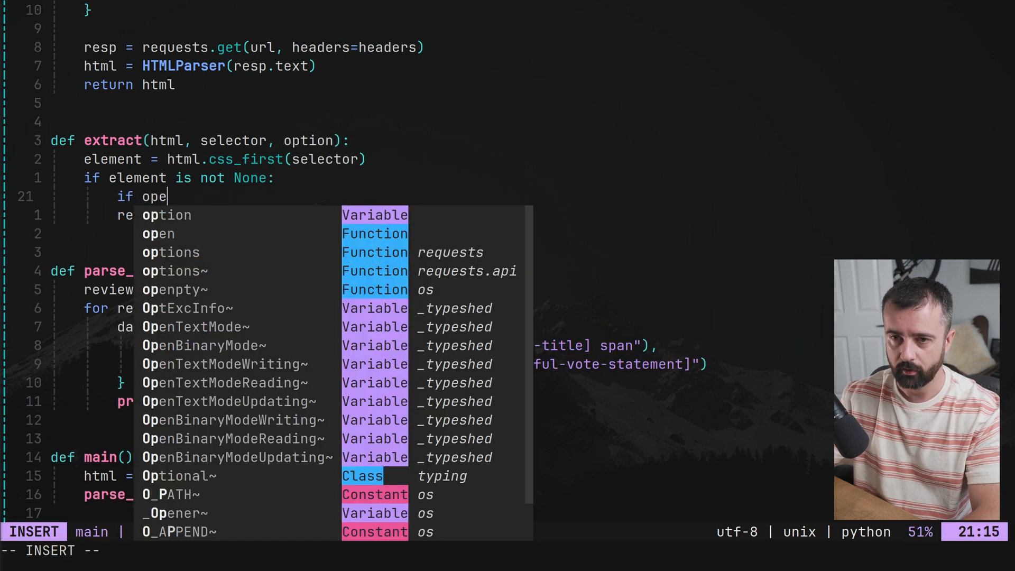
{"action": "type", "text": "ption == 'text':"}
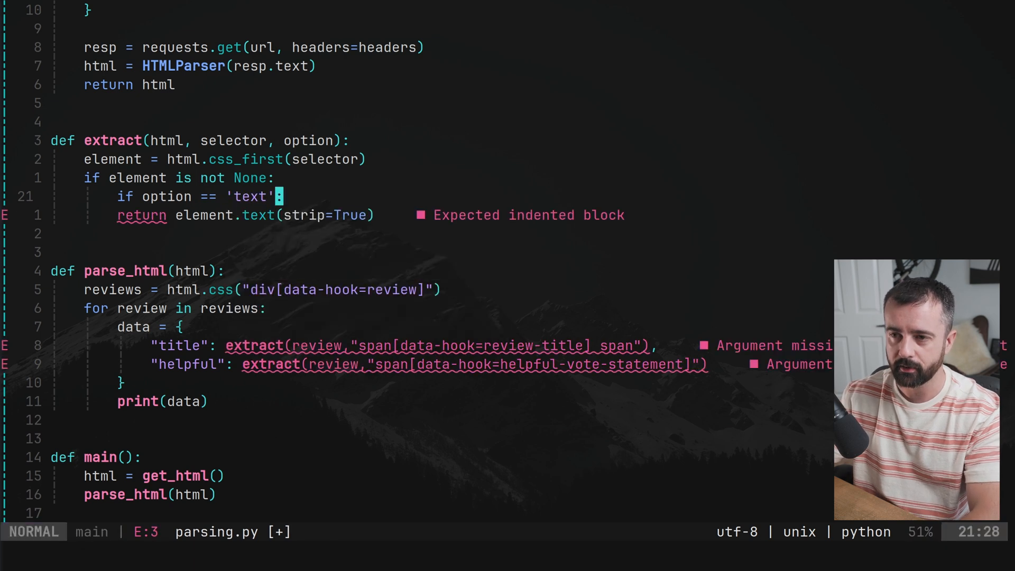
{"action": "key", "text": "j"}
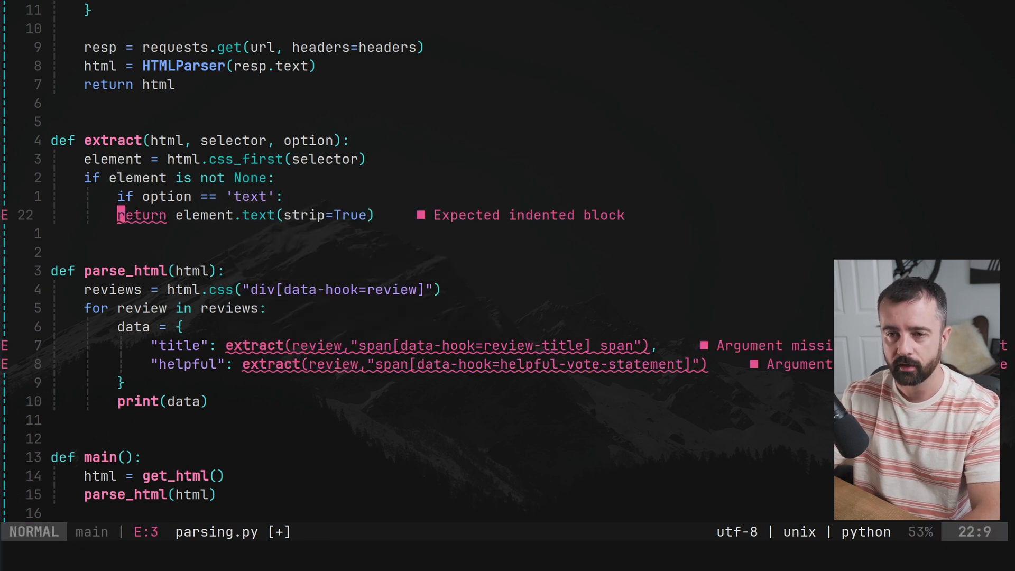
{"action": "key", "text": "o"}
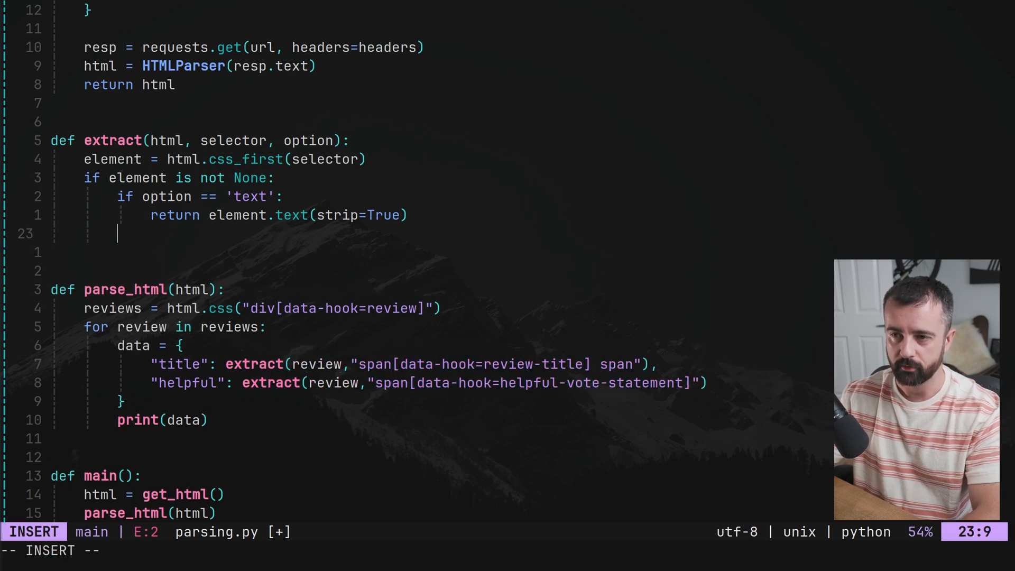
Add an elif option == 'attrs' branch returning element.attributes
{"action": "type", "text": "els"}
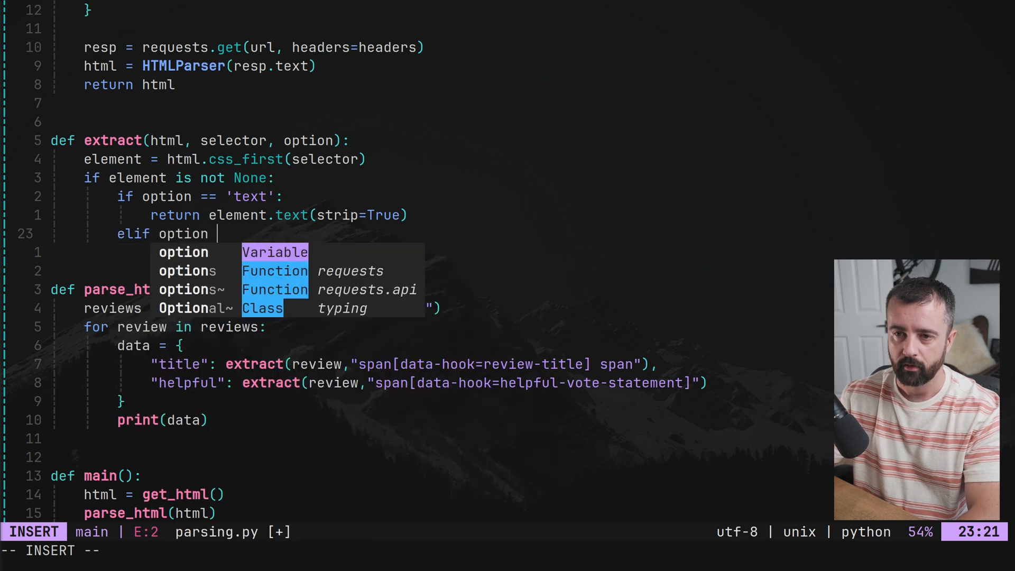
{"action": "type", "text": "== '"}
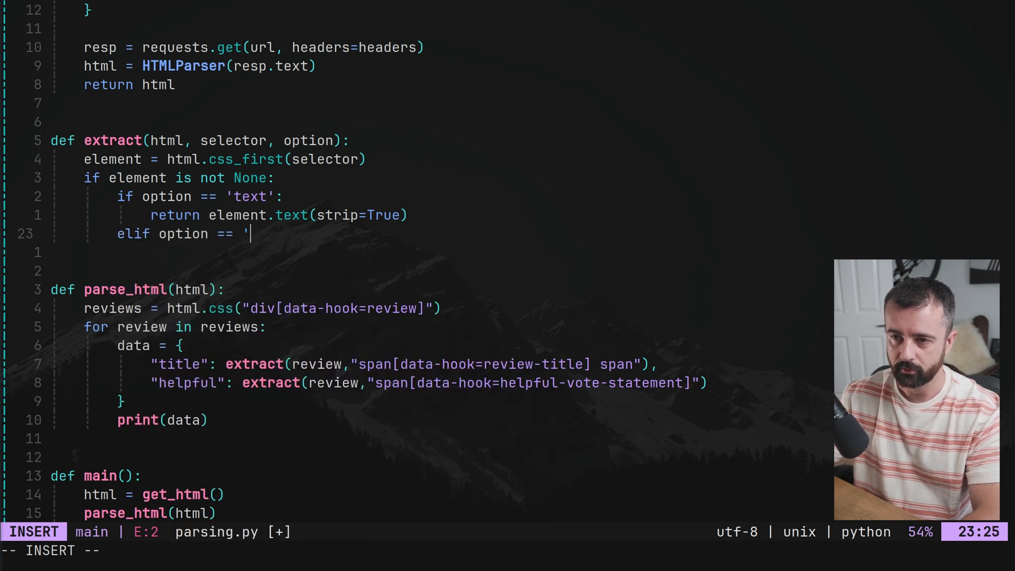
{"action": "type", "text": "att4rs"}
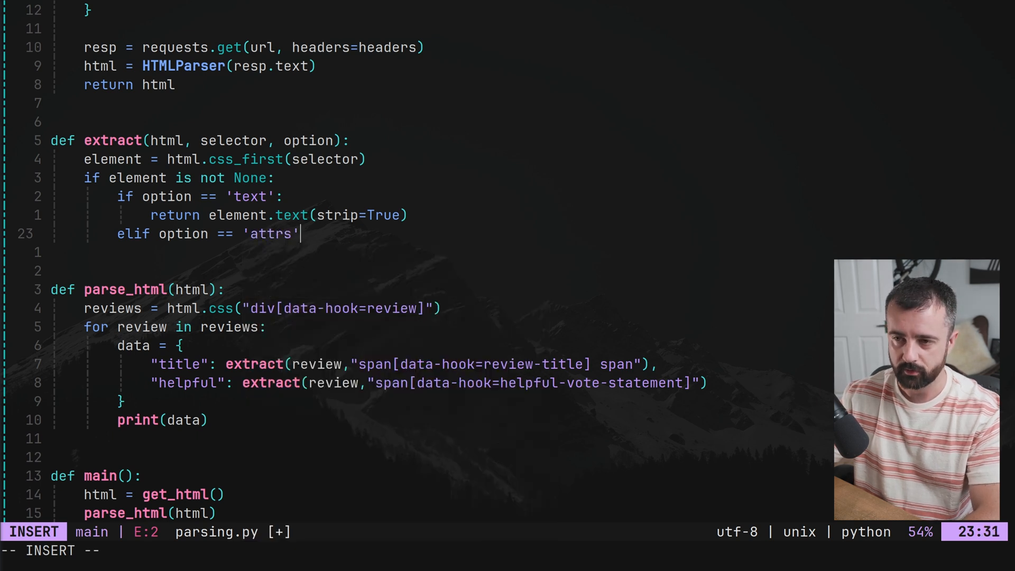
{"action": "type", "text": "return"}
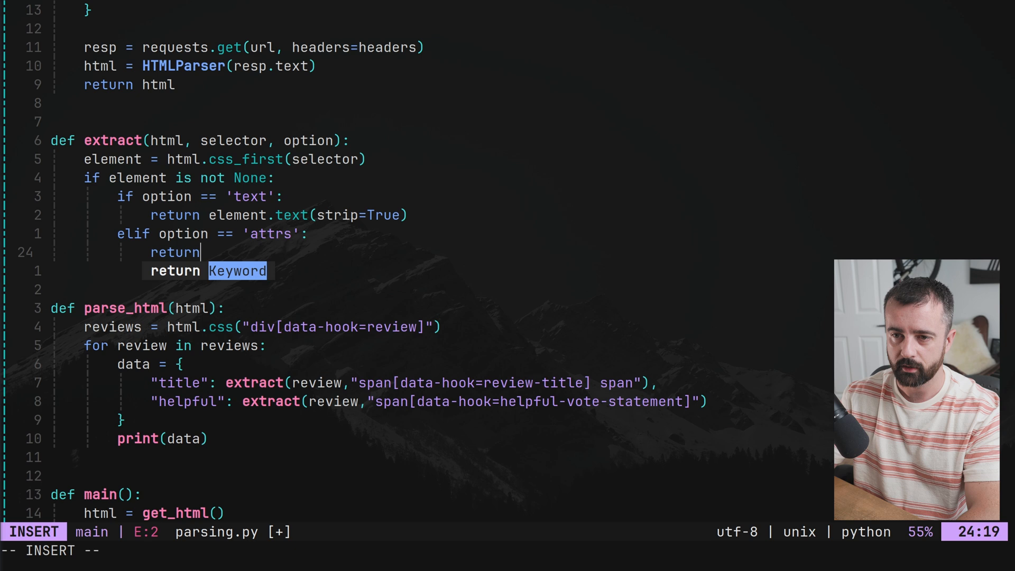
{"action": "type", "text": "element.a"}
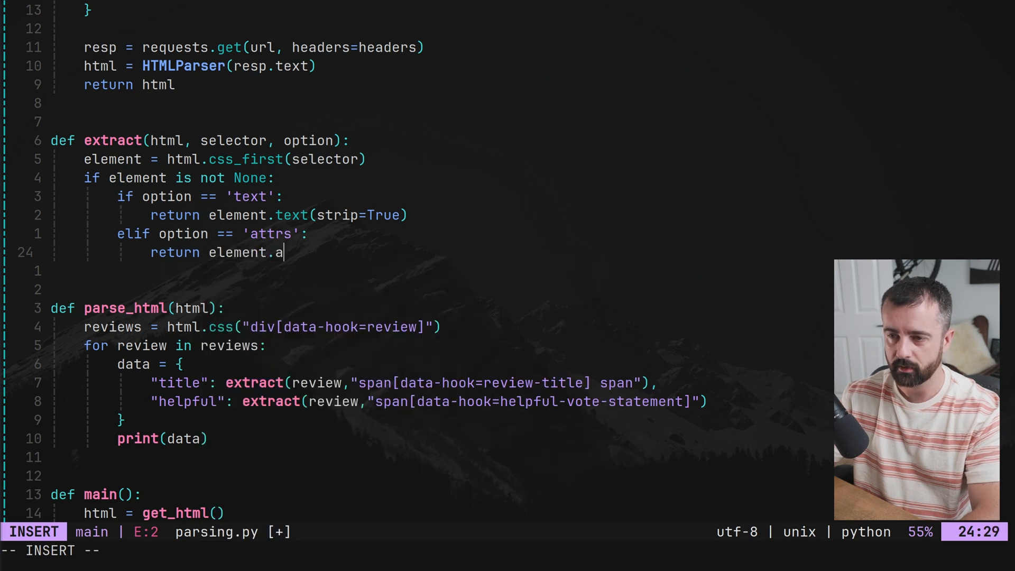
{"action": "type", "text": "ttributes"}
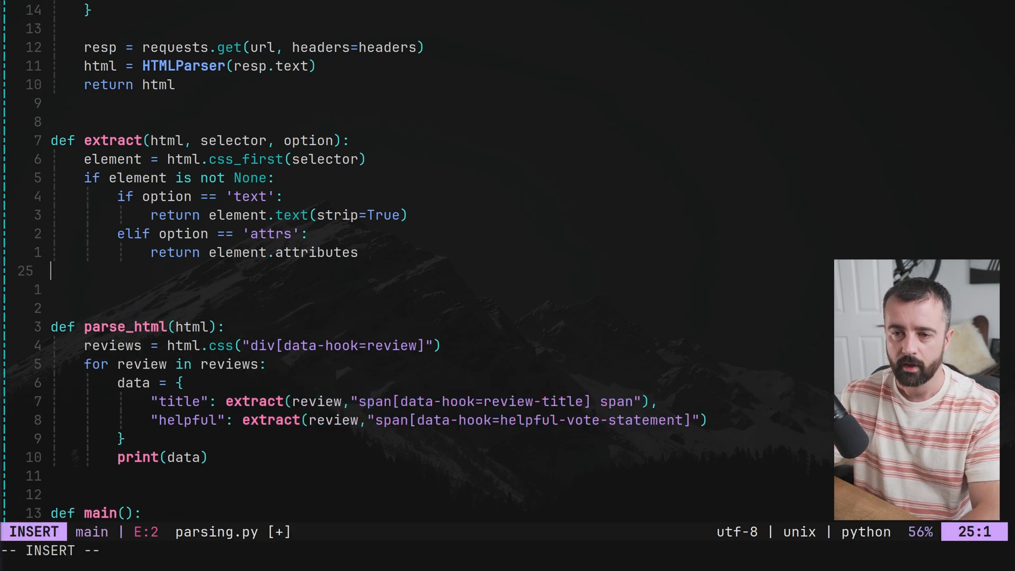
Add an else branch returning the element itself
{"action": "type", "text": "else:"}
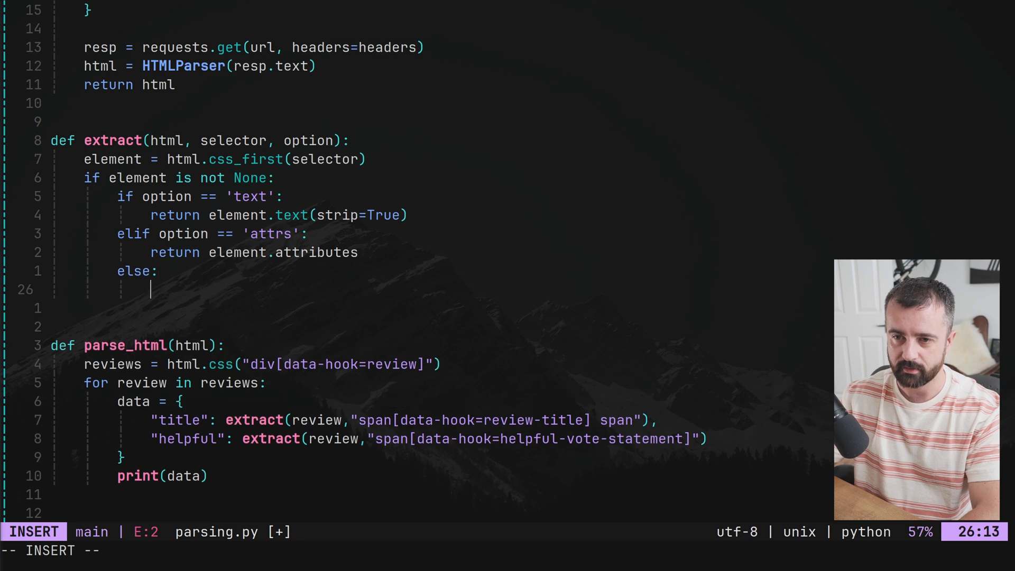
{"action": "type", "text": "return element"}
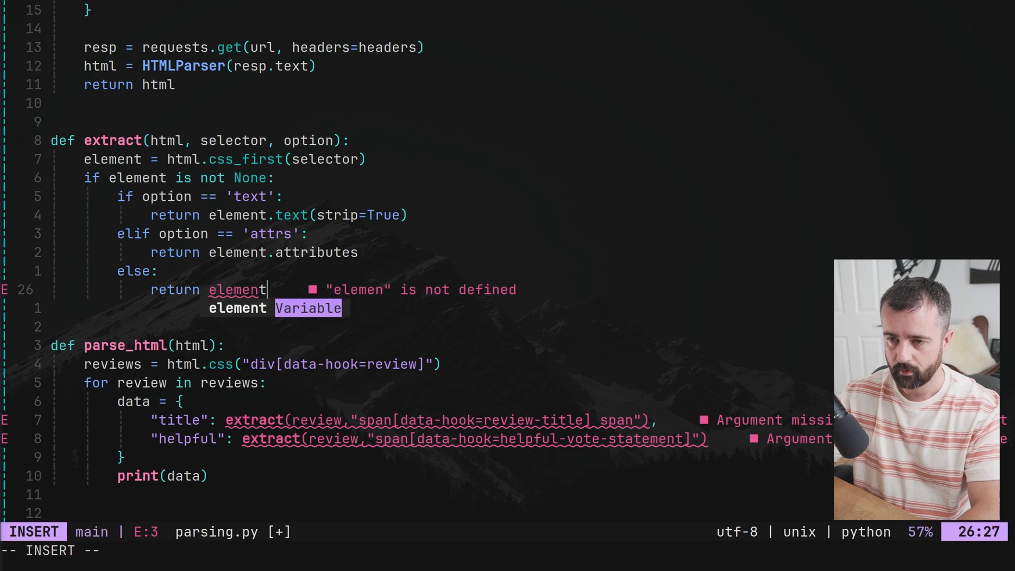
Pass 'text' as the option in the title extract call
{"action": "key", "text": "Escape"}
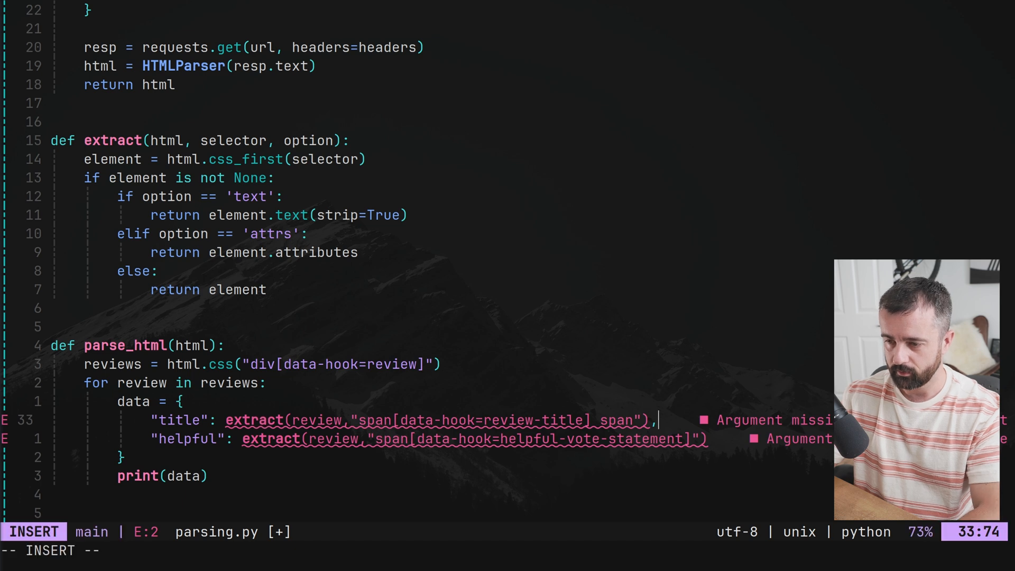
{"action": "key", "text": "BackSpace"}
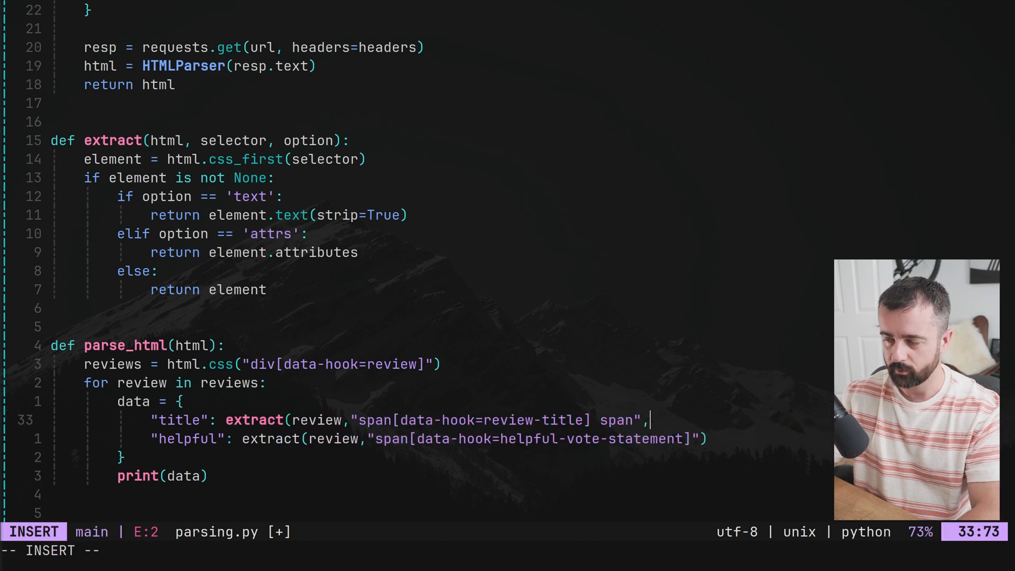
{"action": "type", "text": "'t"}
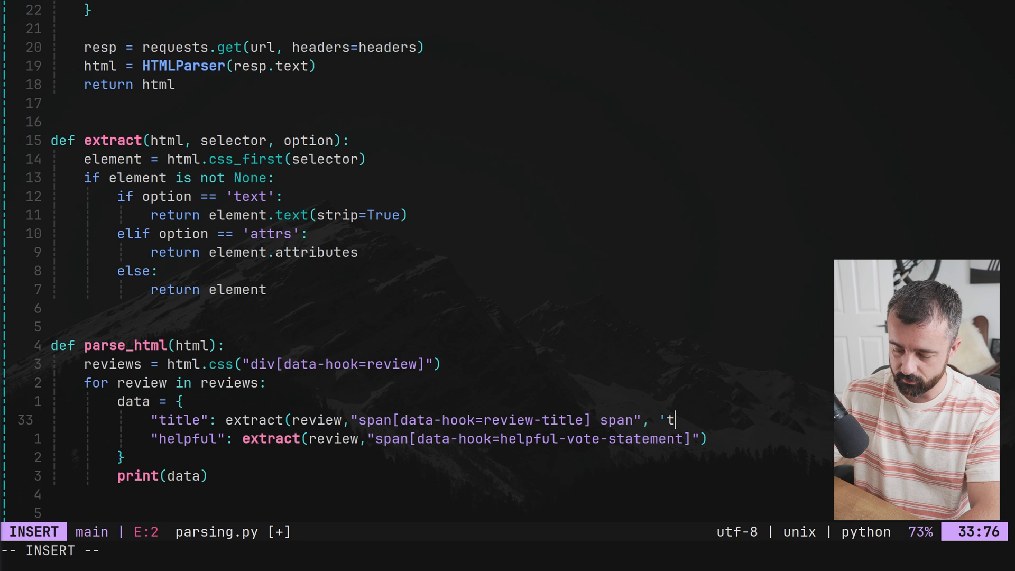
{"action": "type", "text": "ext"}
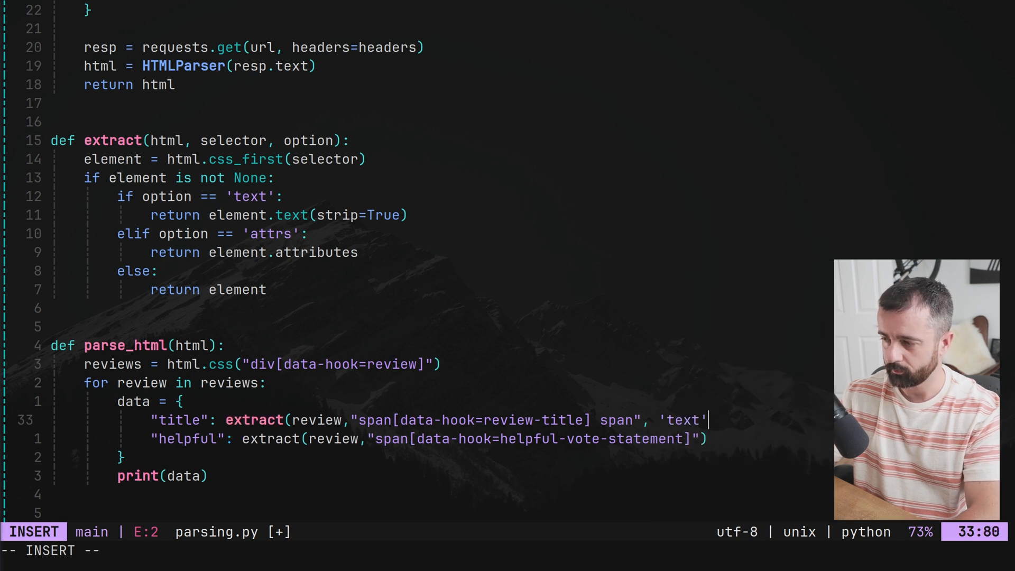
{"action": "key", "text": "Escape"}
{"action": "type", "text": ", '"}
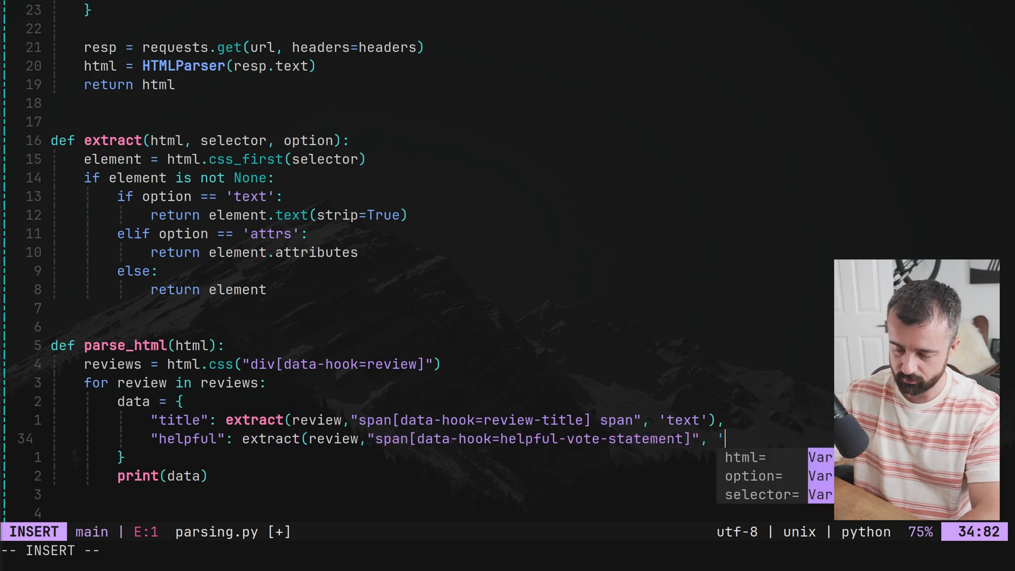
Pass "attrs" as the option in the helpful extract call
{"action": "type", "text": "\"attr"}
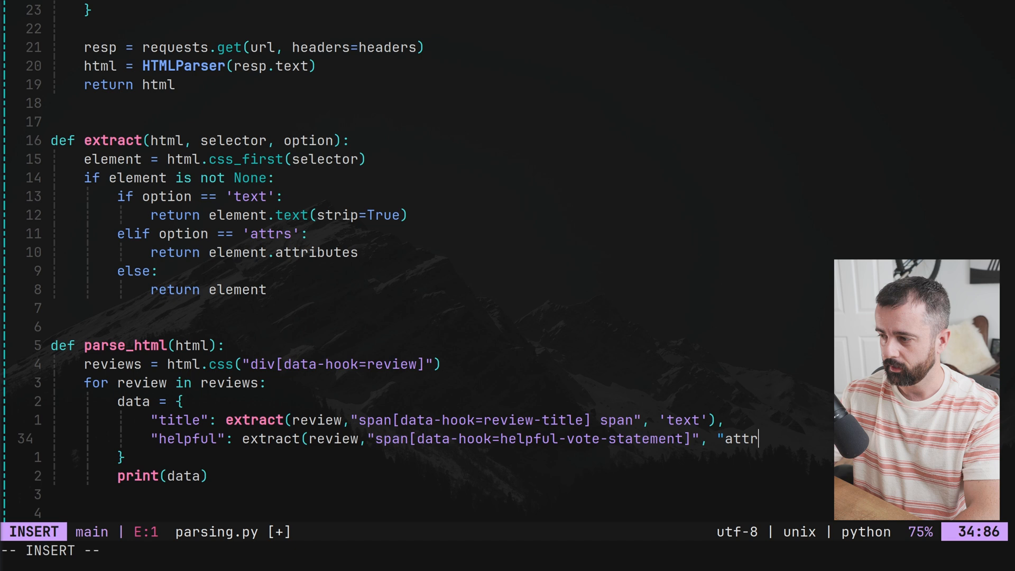
{"action": "key", "text": "Escape"}
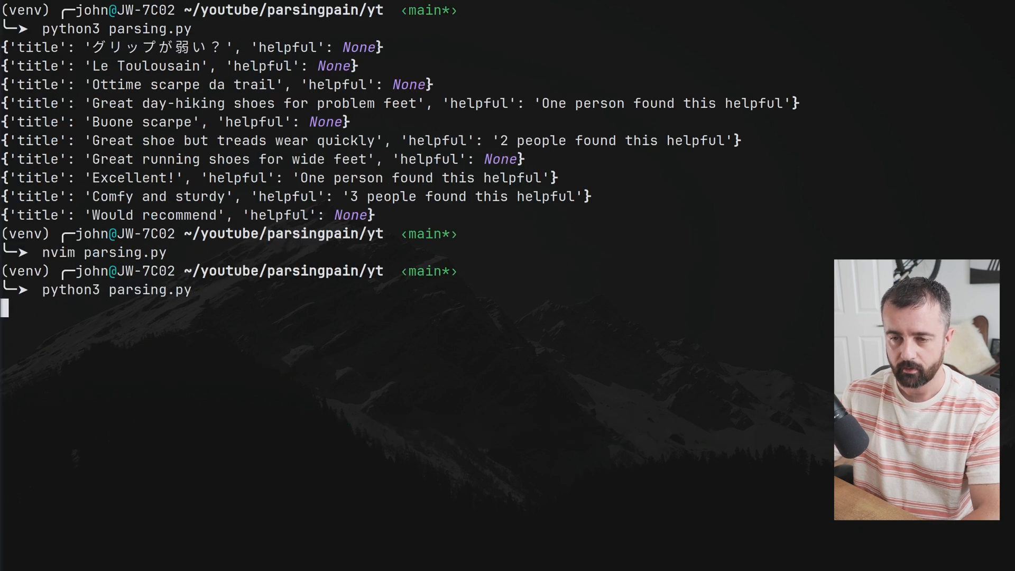
Run the script so helpful prints as attribute dictionaries, then start the nvim command
{"action": "key", "text": "Return"}
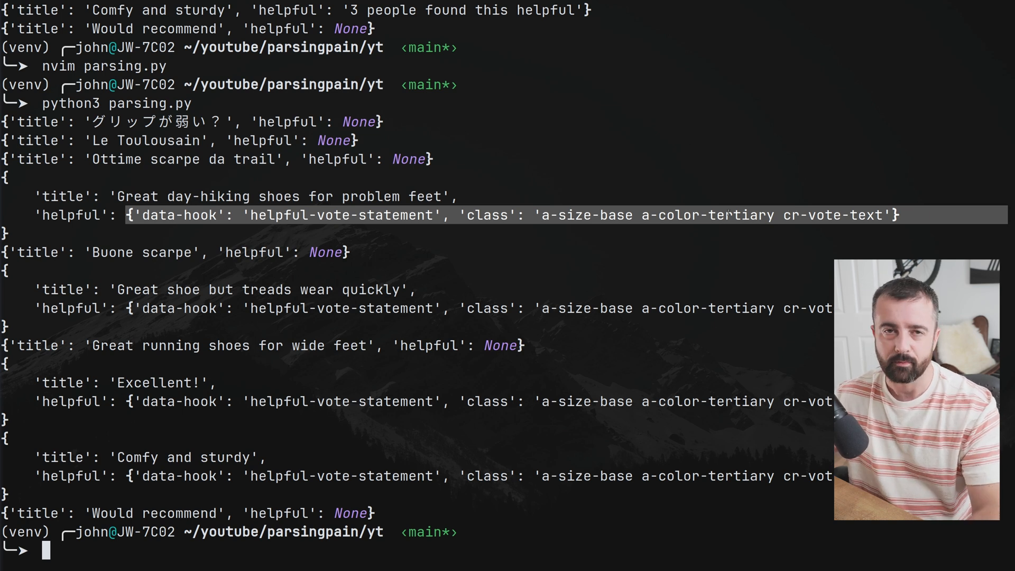
{"action": "type", "text": "nvim"}
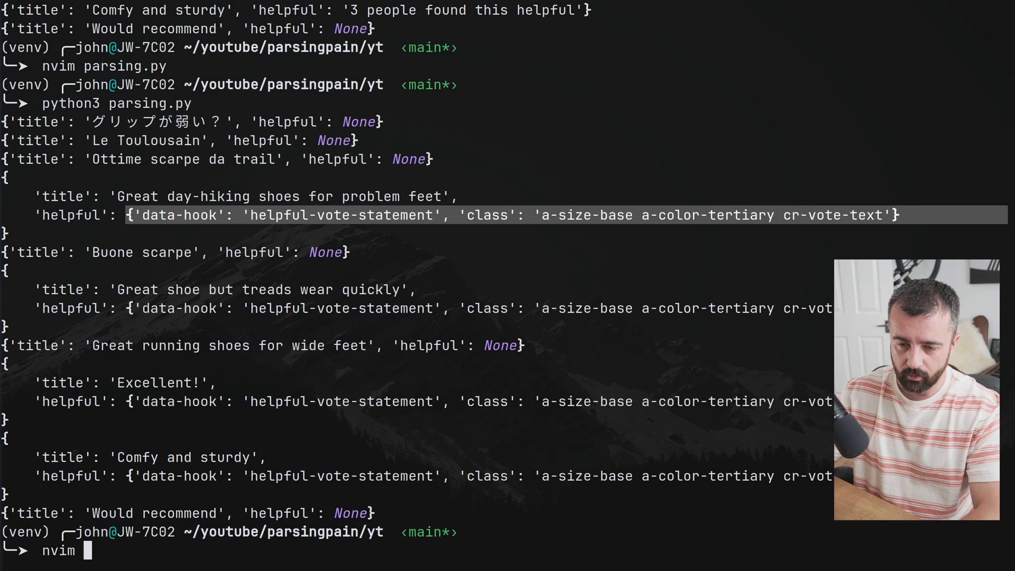
Reopen parsing.py and change the title call's option to double-quoted "text"
{"action": "key", "text": "Return"}
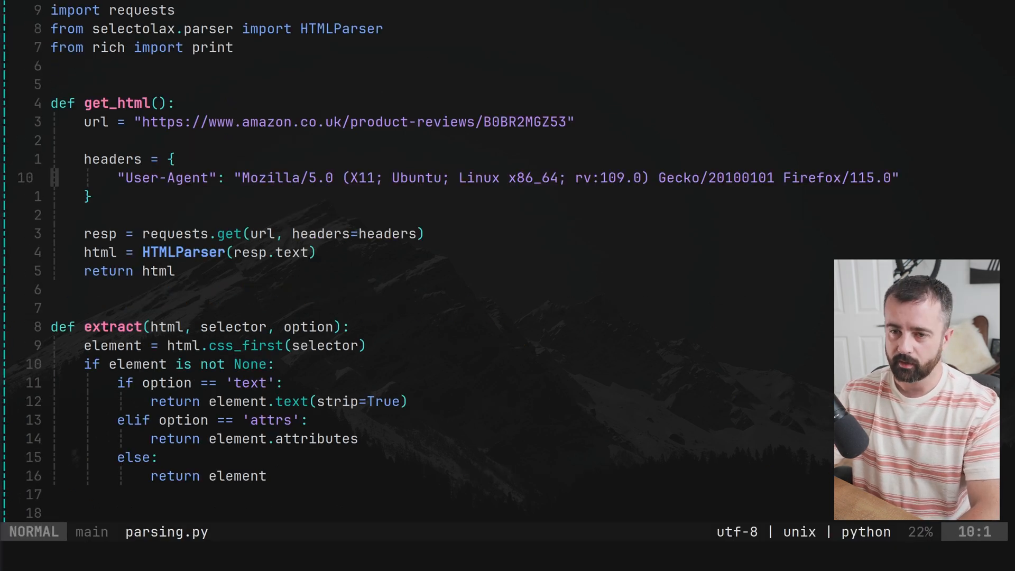
{"action": "scroll", "scroll_direction": "down", "scroll_amount": 3}
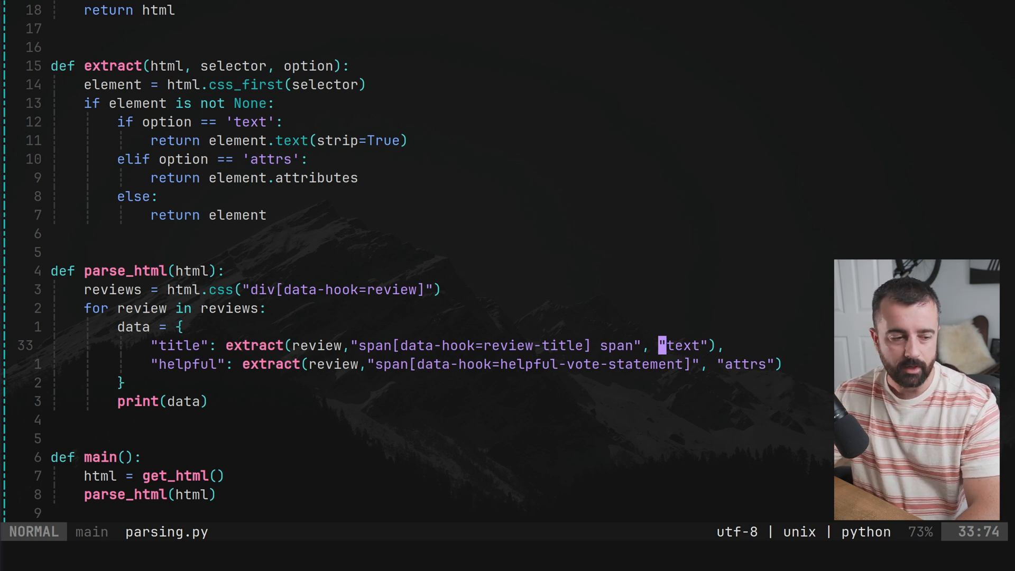
{"action": "key", "text": "l"}
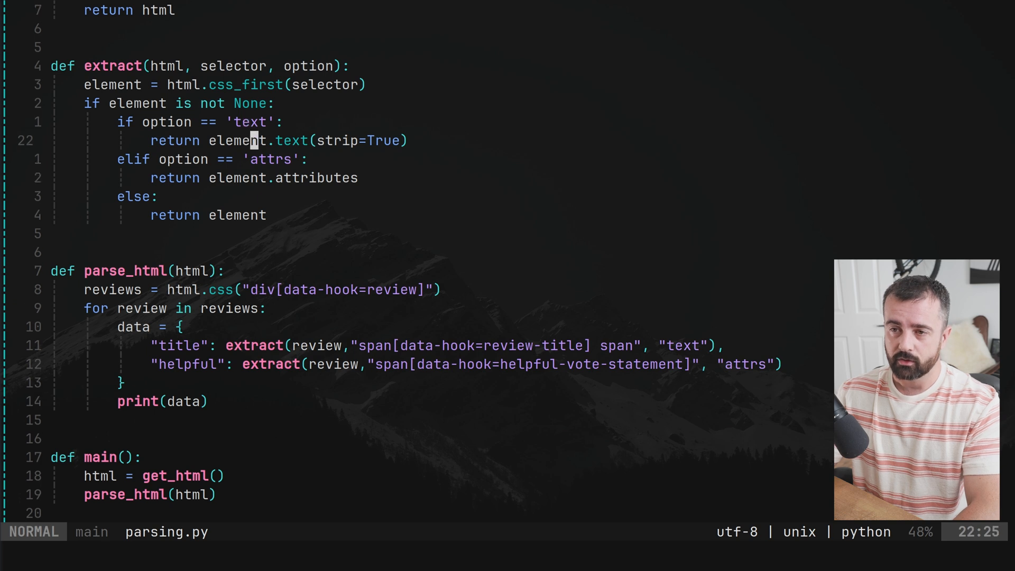
Make the second branch check 'href' and return element.attributes["href"], save, and rerun python3 parsing.py
{"action": "type", "text": "href"}
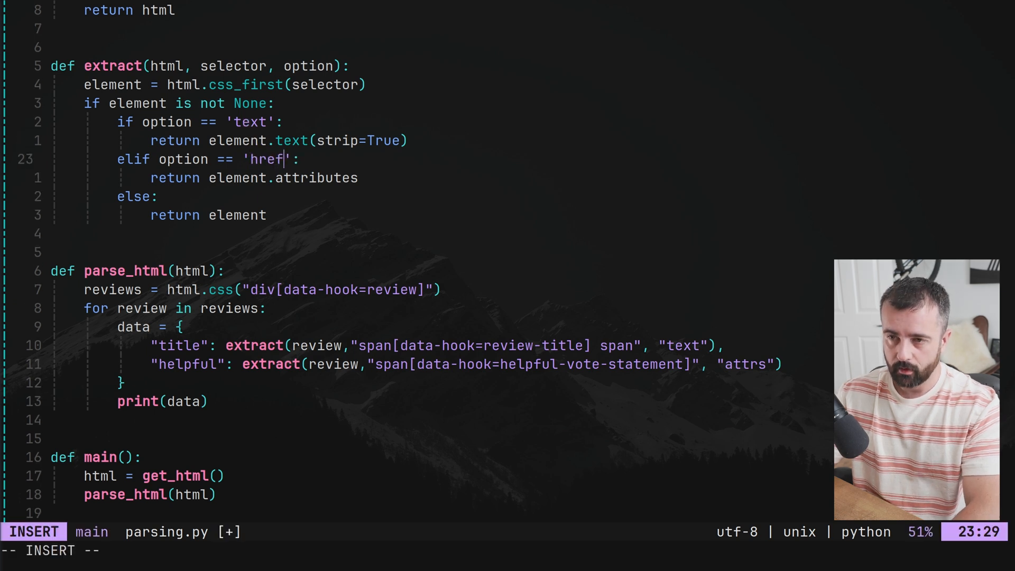
{"action": "type", "text": "["}
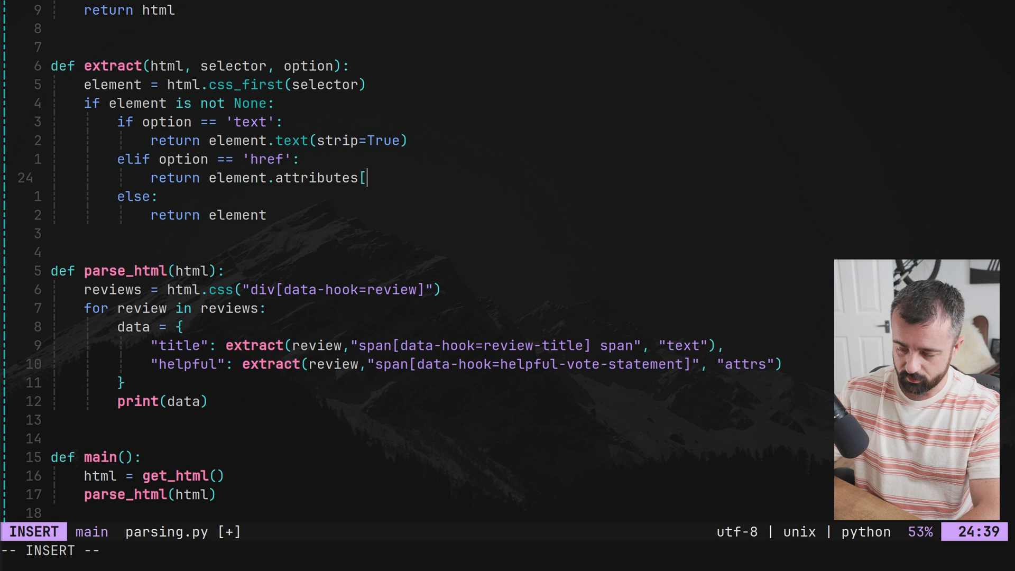
{"action": "type", "text": "\"hr3"}
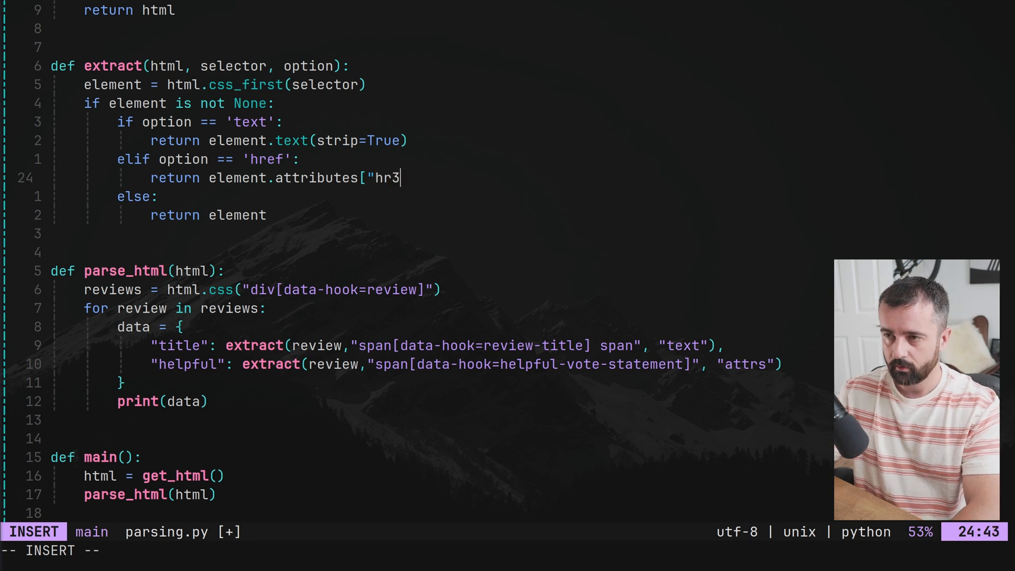
{"action": "key", "text": "Escape"}
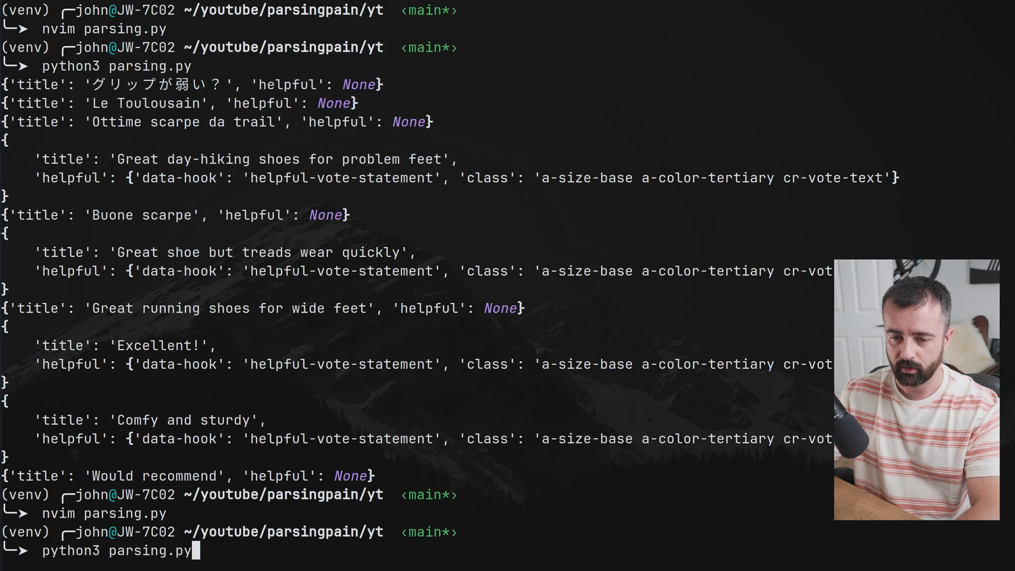
{"action": "key", "text": "Return"}
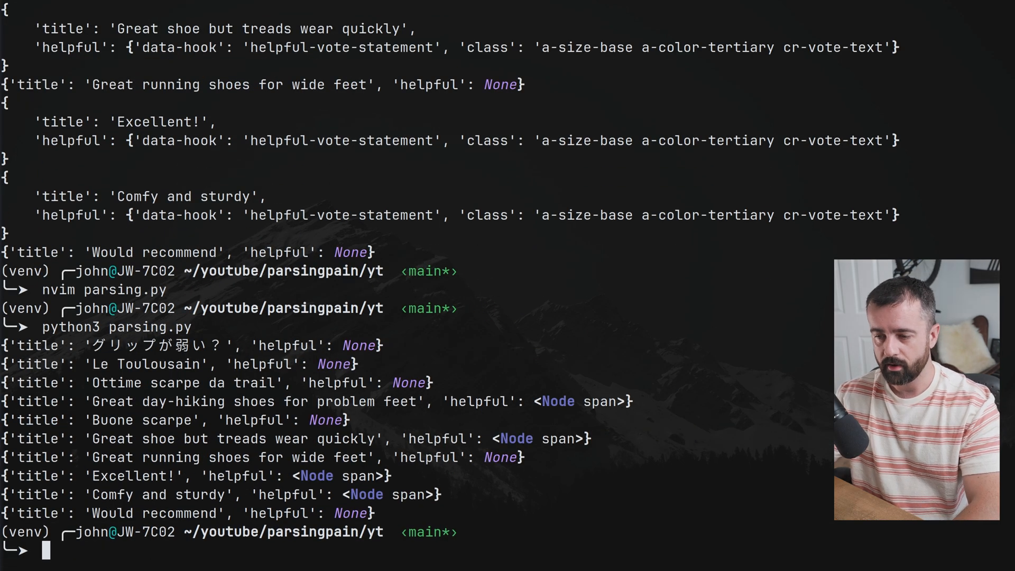